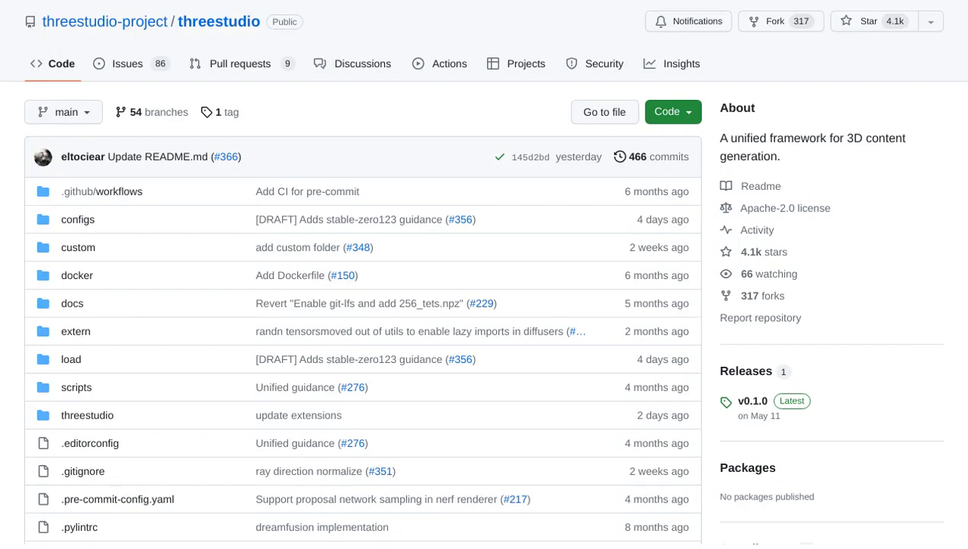
pyautogui.scroll(-3)
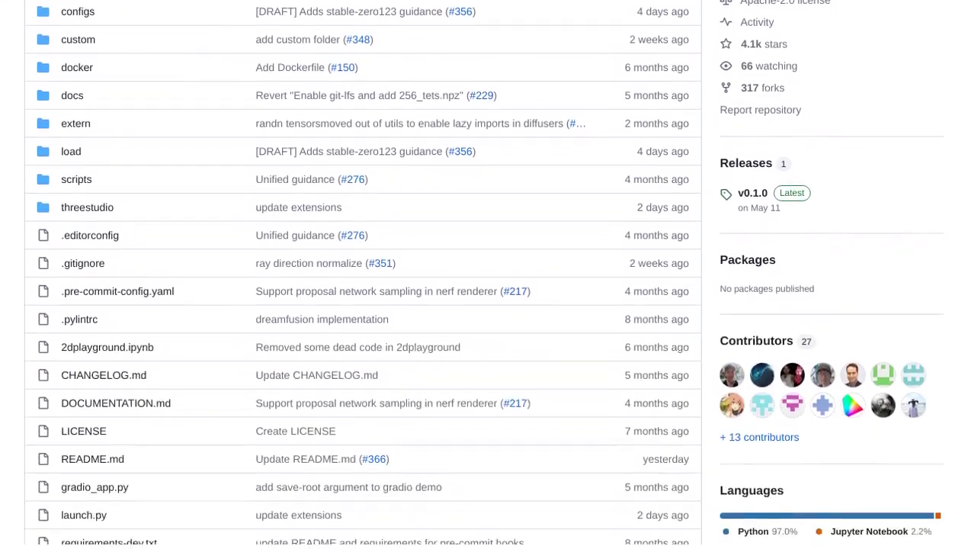
pyautogui.scroll(-3)
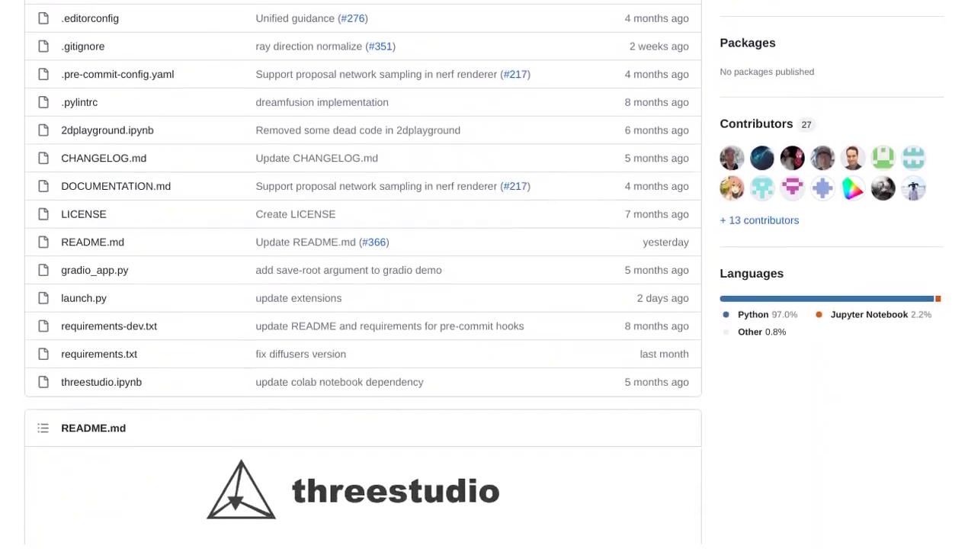
pyautogui.scroll(-3)
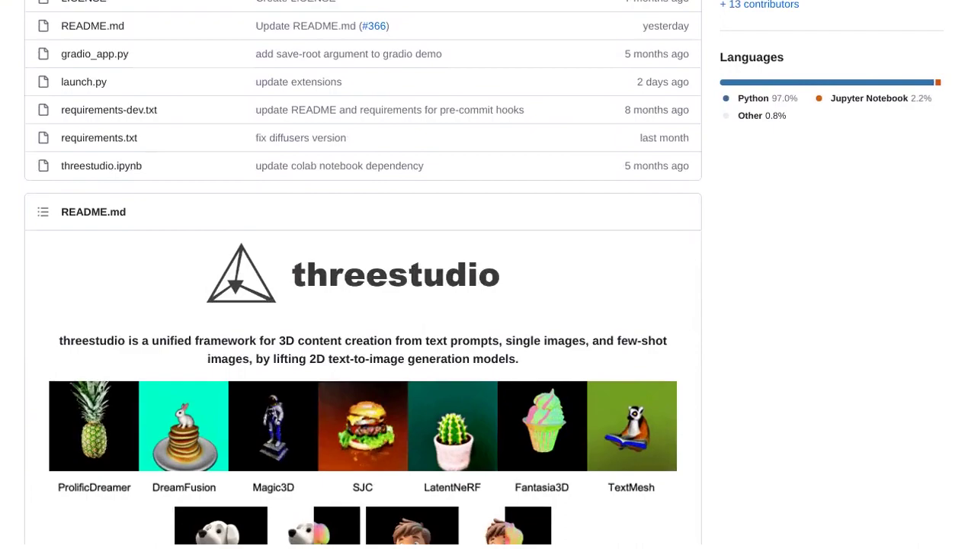
pyautogui.scroll(-3)
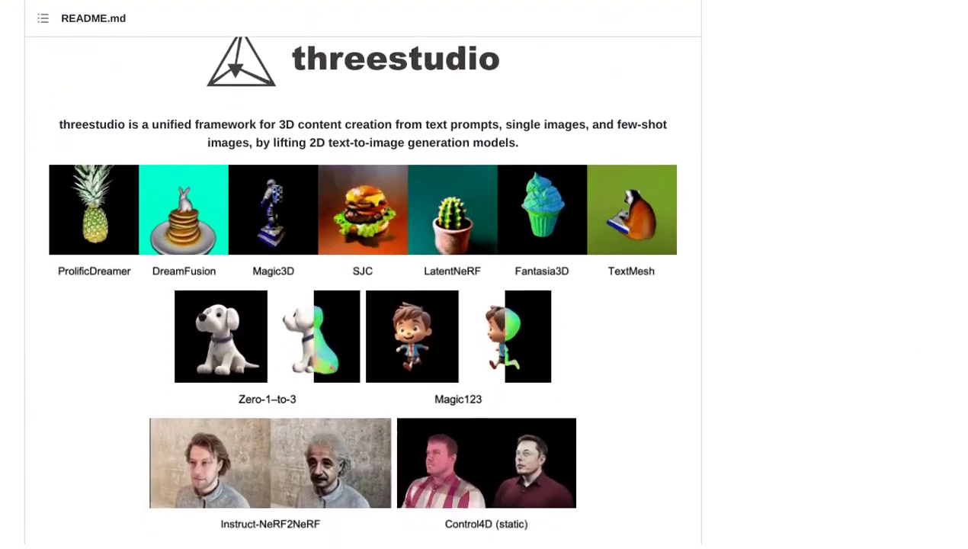
pyautogui.scroll(-3)
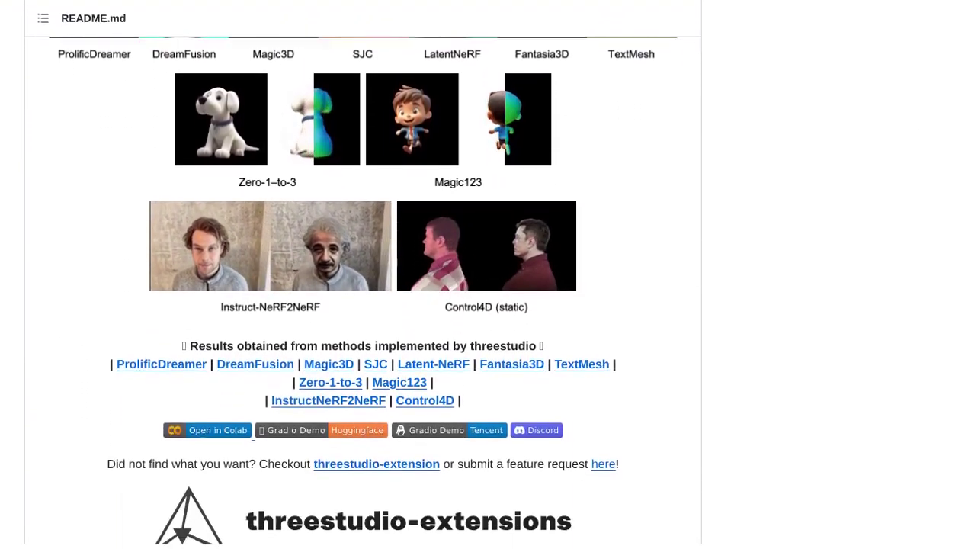
pyautogui.scroll(-3)
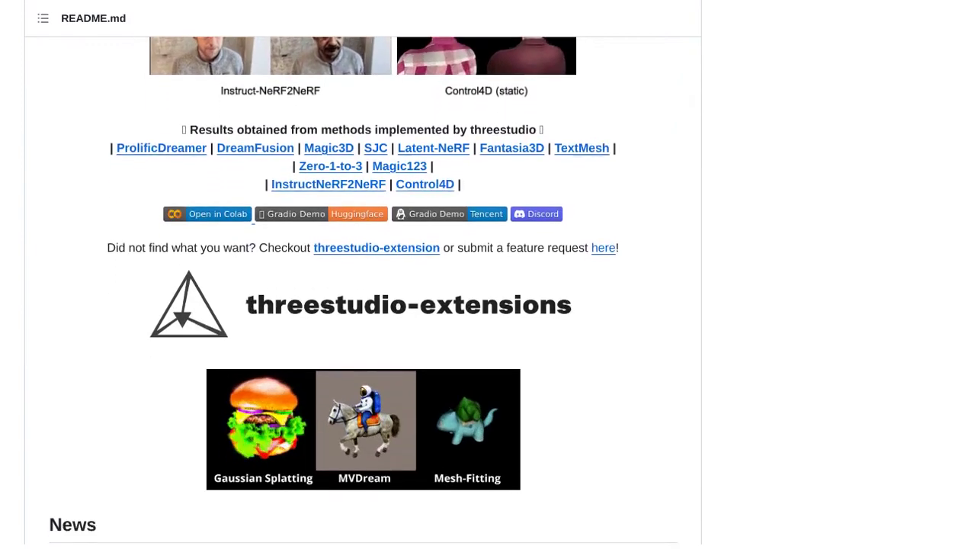
pyautogui.scroll(-3)
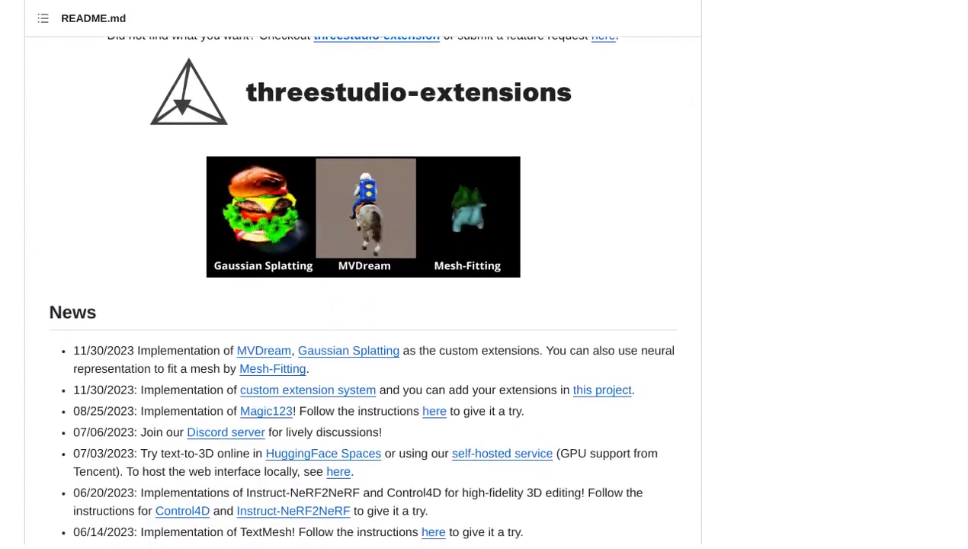
pyautogui.scroll(-3)
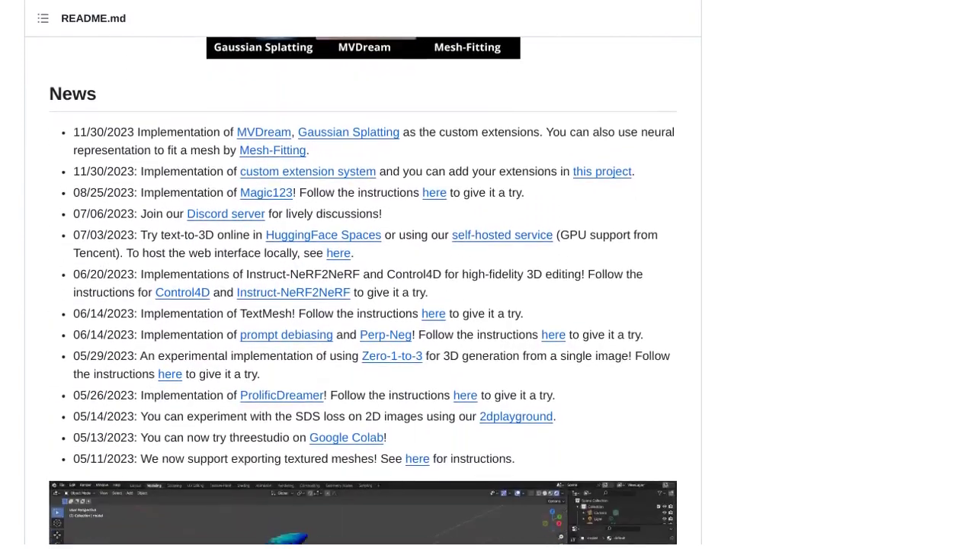
pyautogui.scroll(-3)
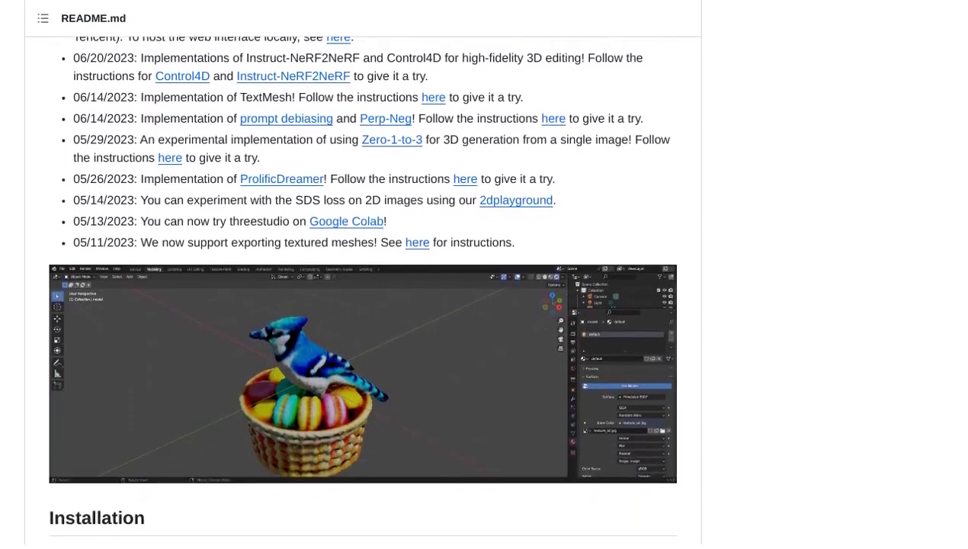
pyautogui.scroll(-3)
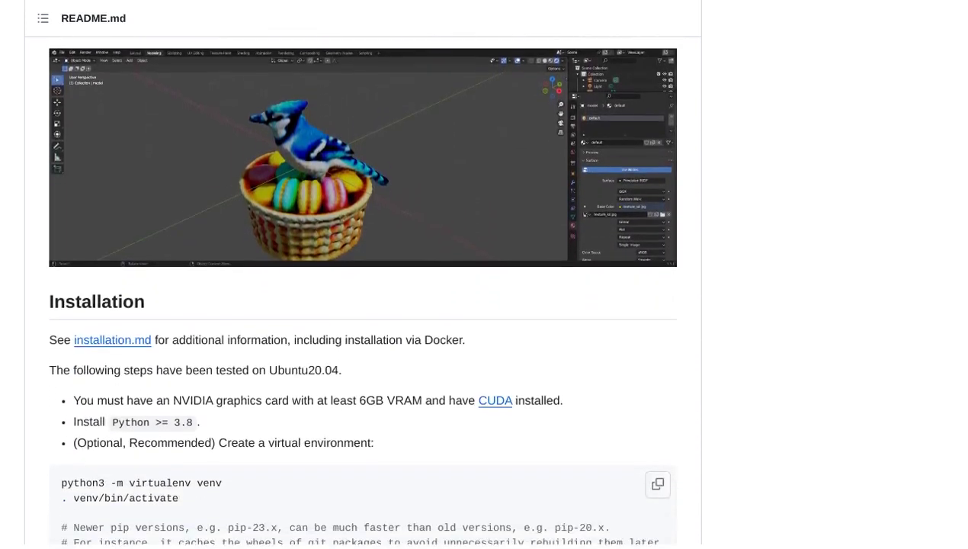
pyautogui.scroll(-3)
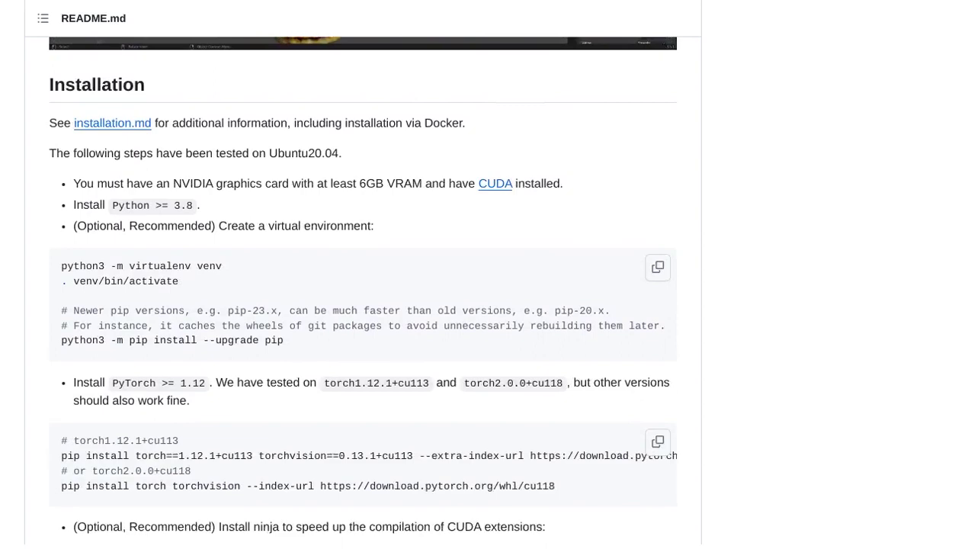
pyautogui.scroll(-3)
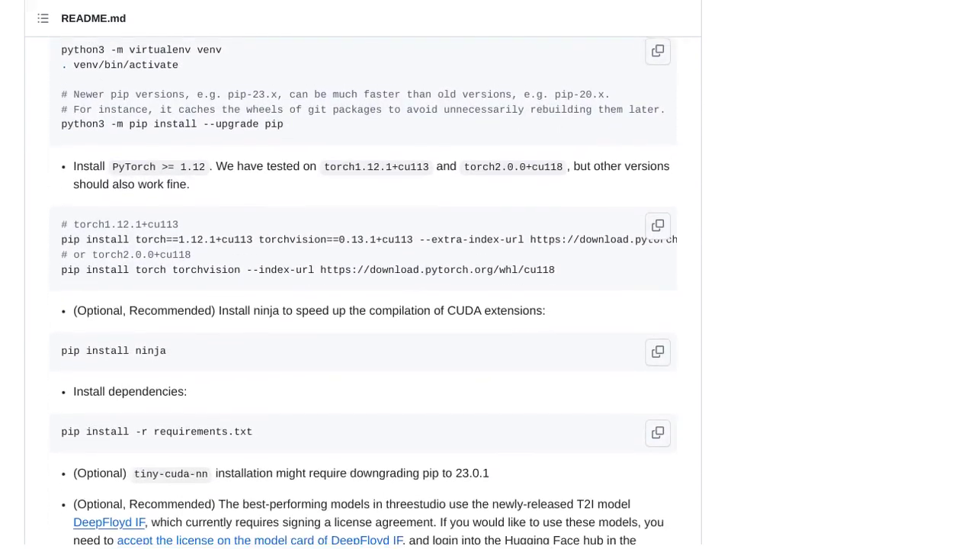
pyautogui.scroll(-3)
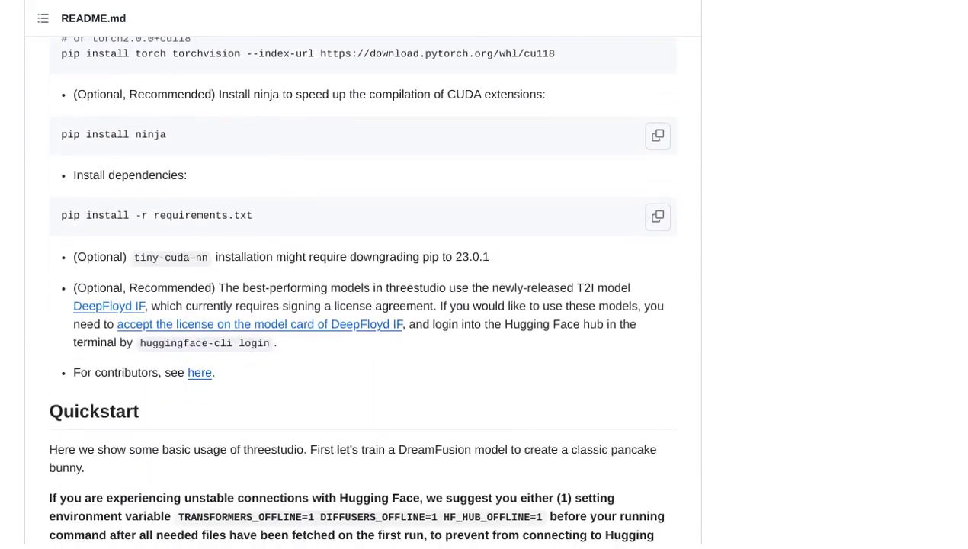
pyautogui.scroll(-3)
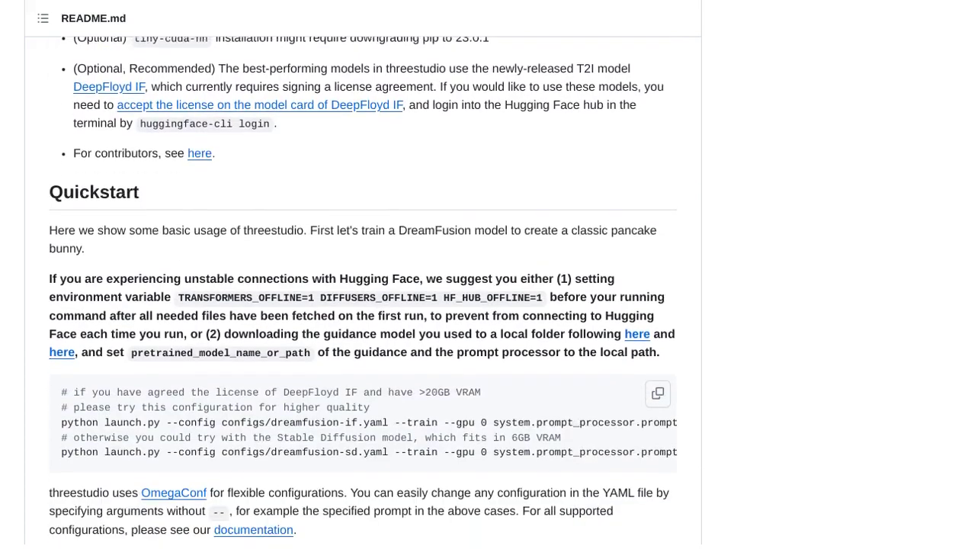
pyautogui.scroll(-3)
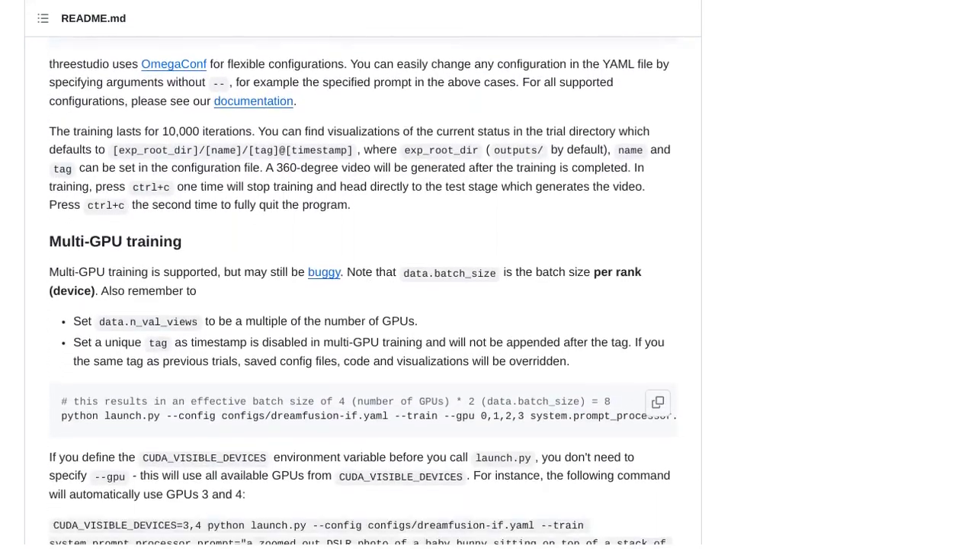
pyautogui.scroll(-3)
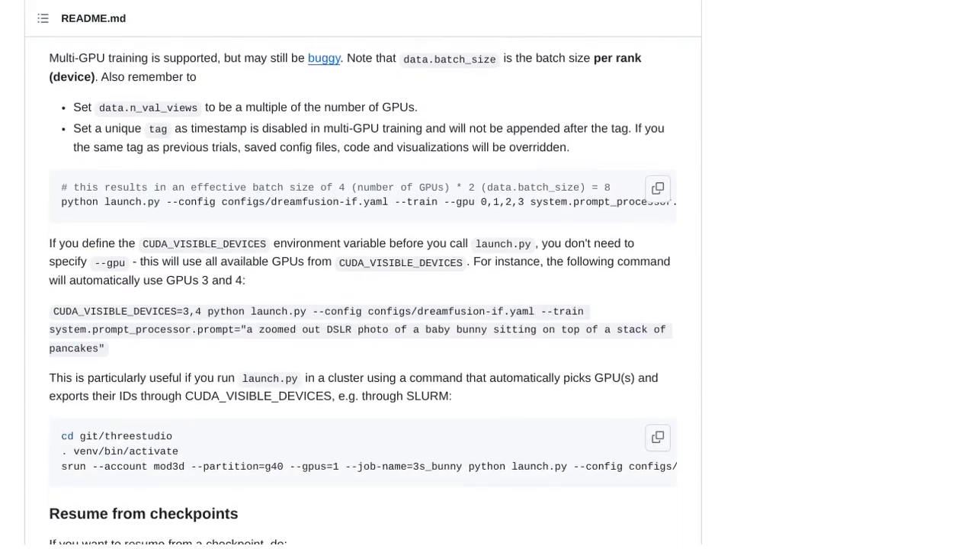
pyautogui.scroll(-3)
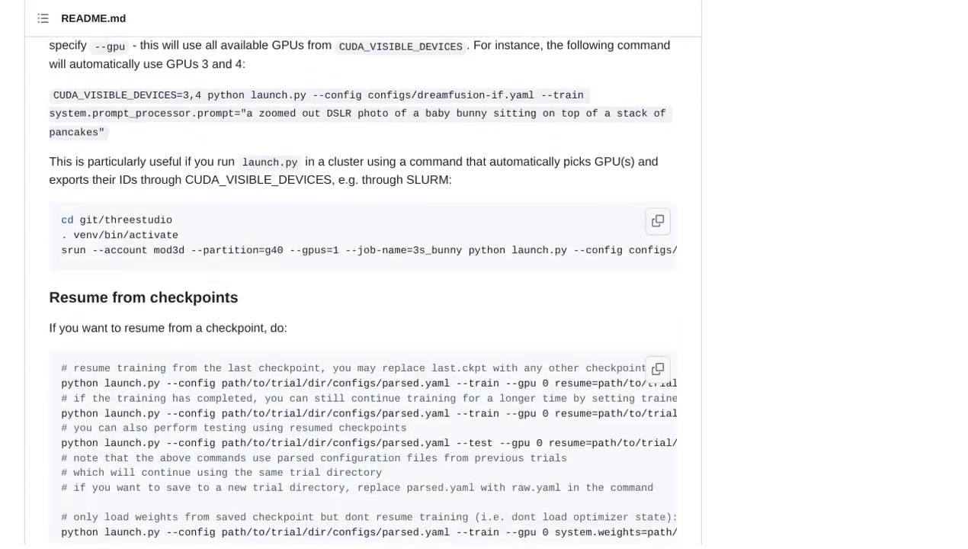
pyautogui.scroll(-3)
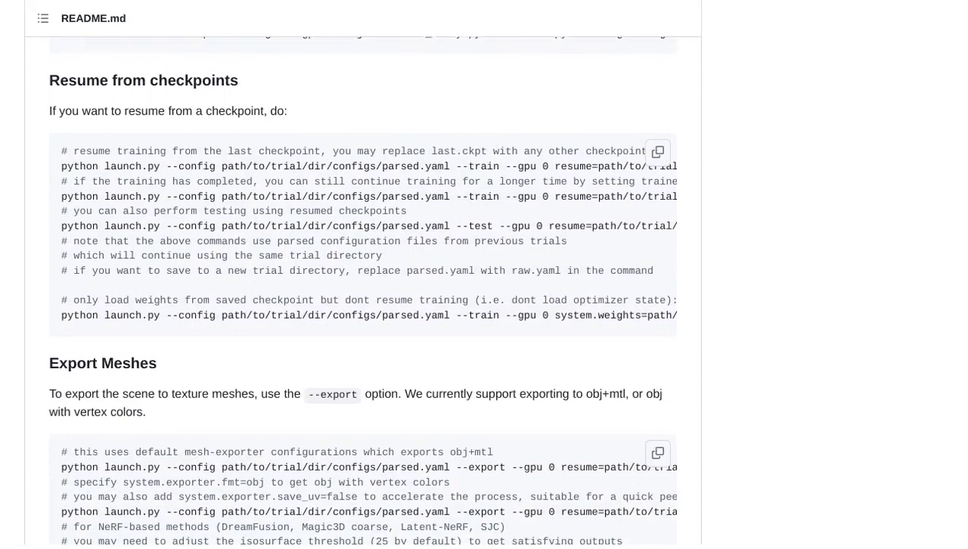
pyautogui.scroll(-3)
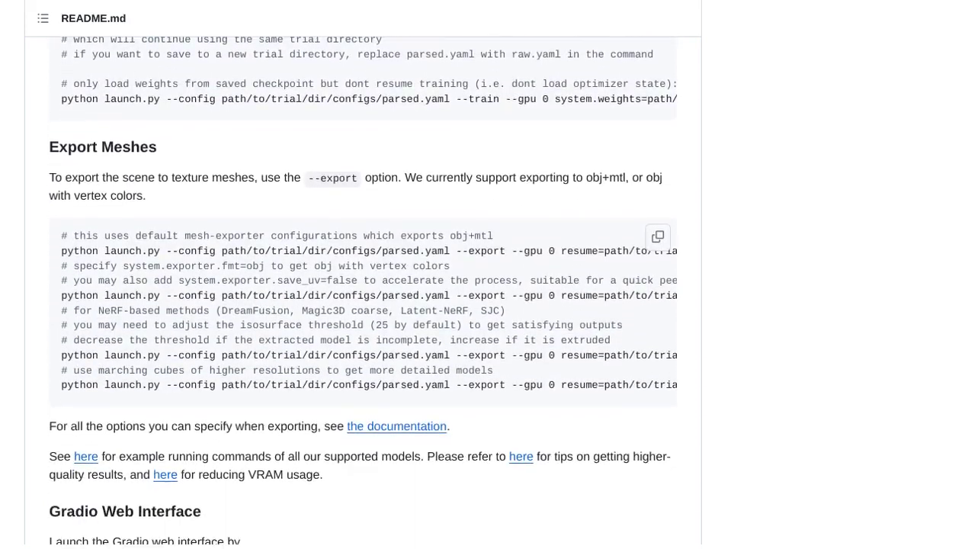
pyautogui.scroll(-3)
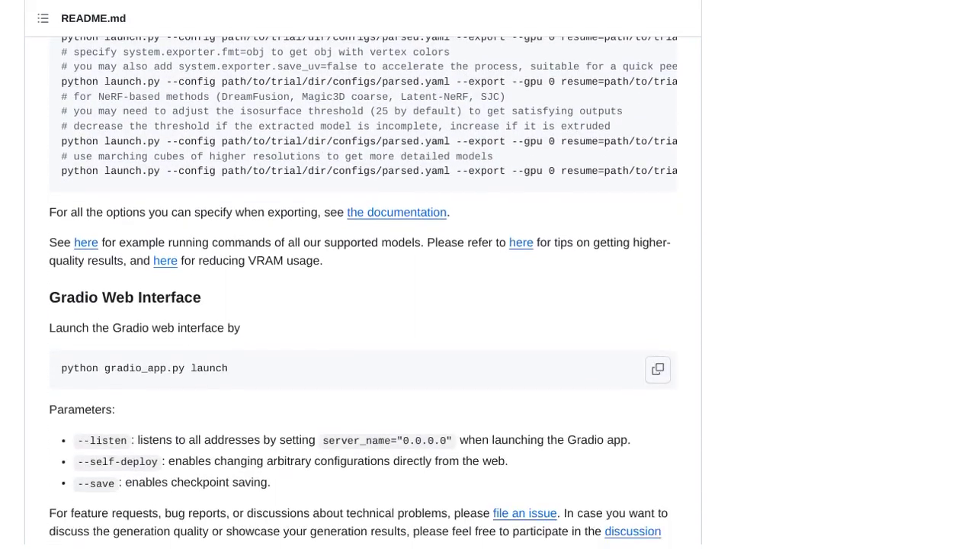
pyautogui.scroll(-3)
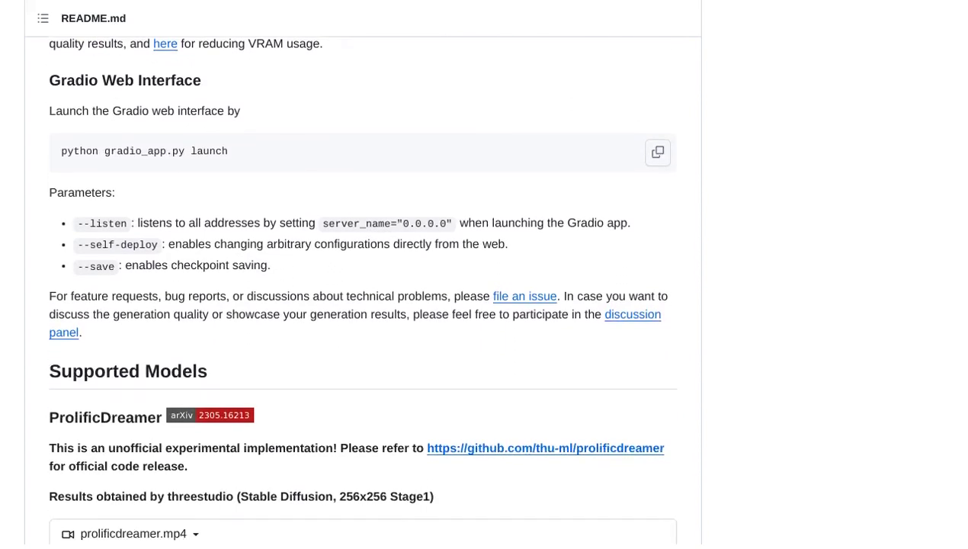
pyautogui.scroll(-3)
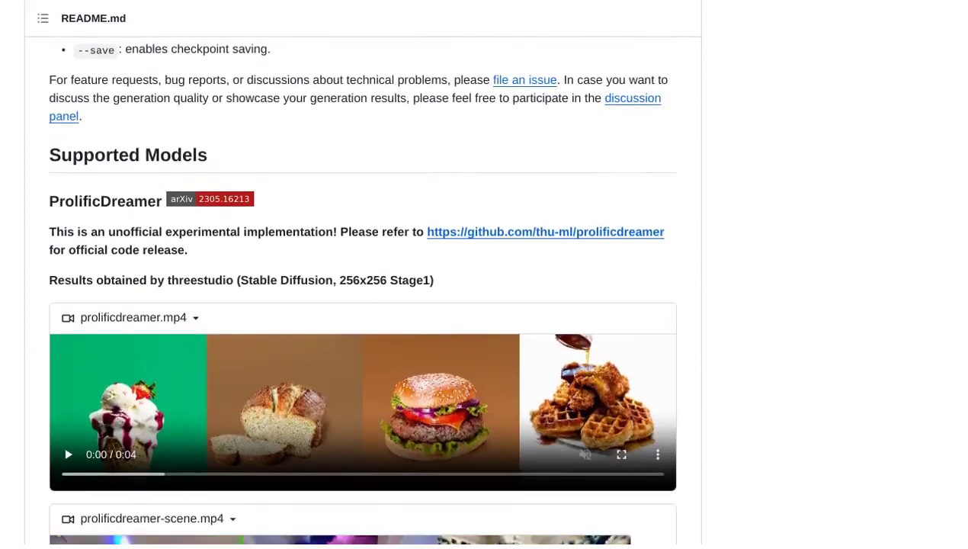
pyautogui.scroll(-3)
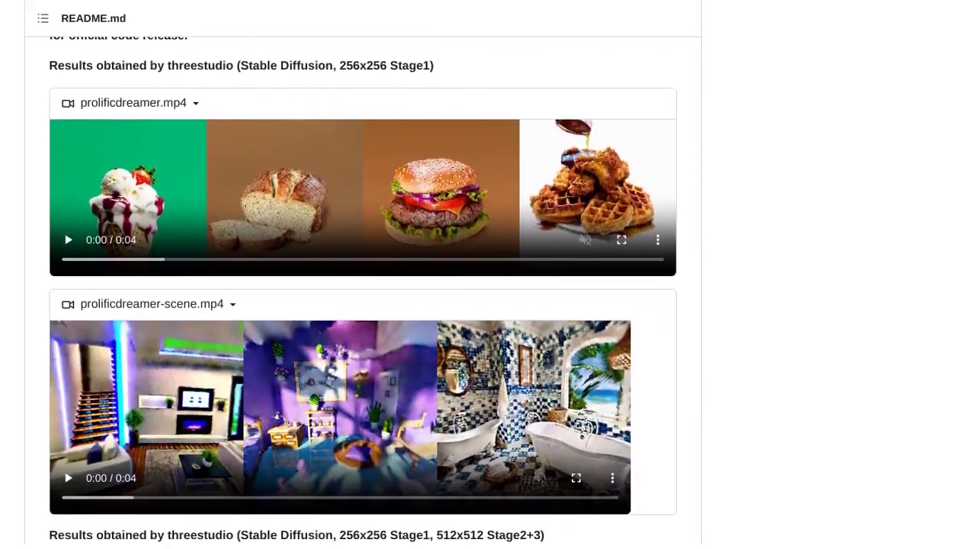
pyautogui.scroll(-3)
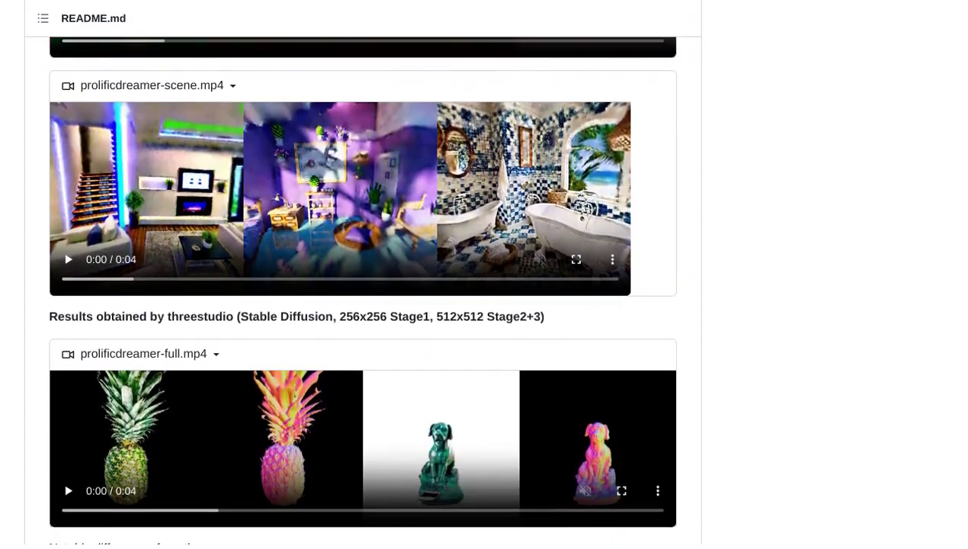
pyautogui.scroll(-3)
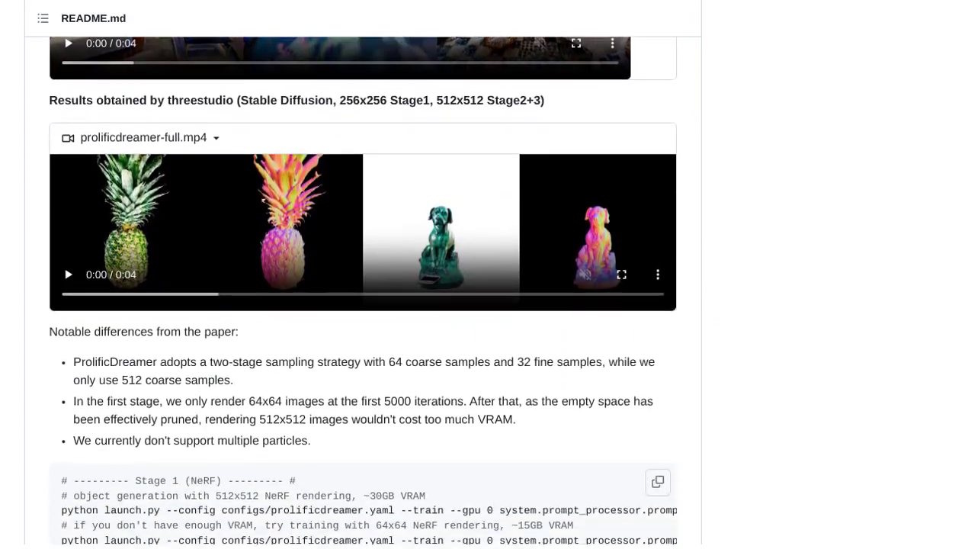
pyautogui.scroll(-3)
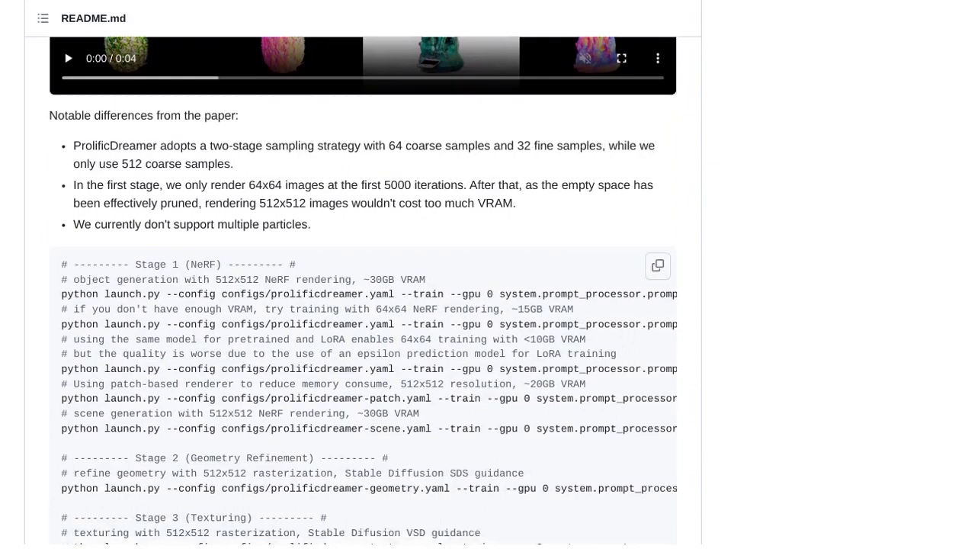
pyautogui.scroll(-3)
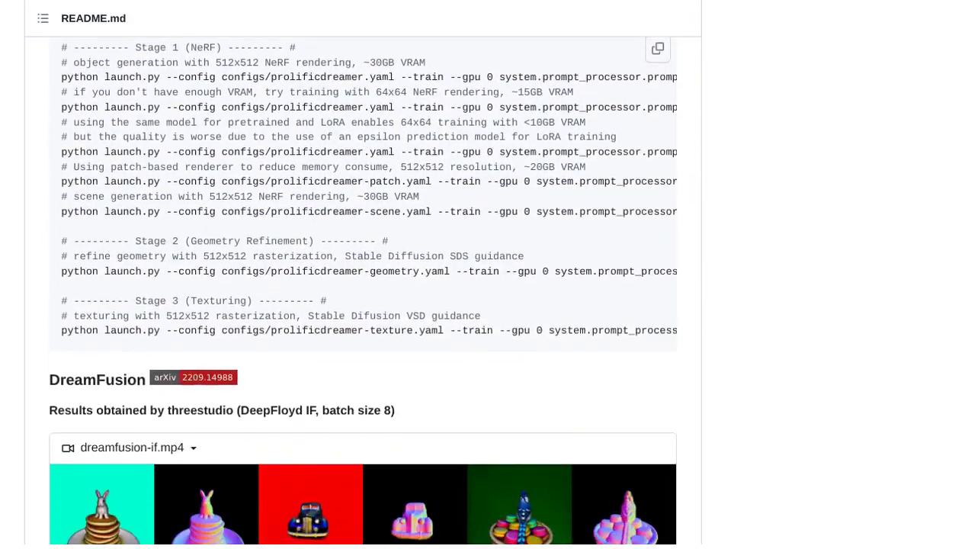
pyautogui.scroll(-3)
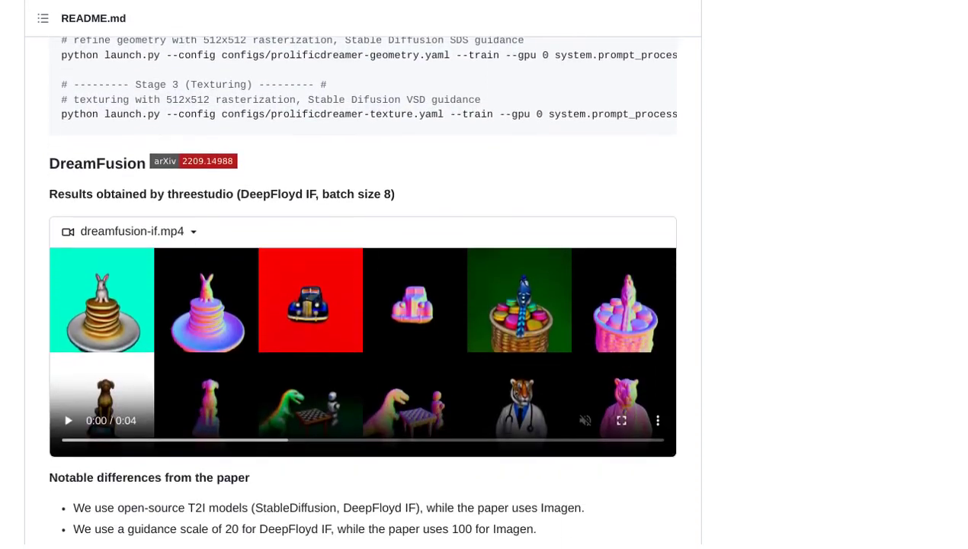
pyautogui.scroll(-3)
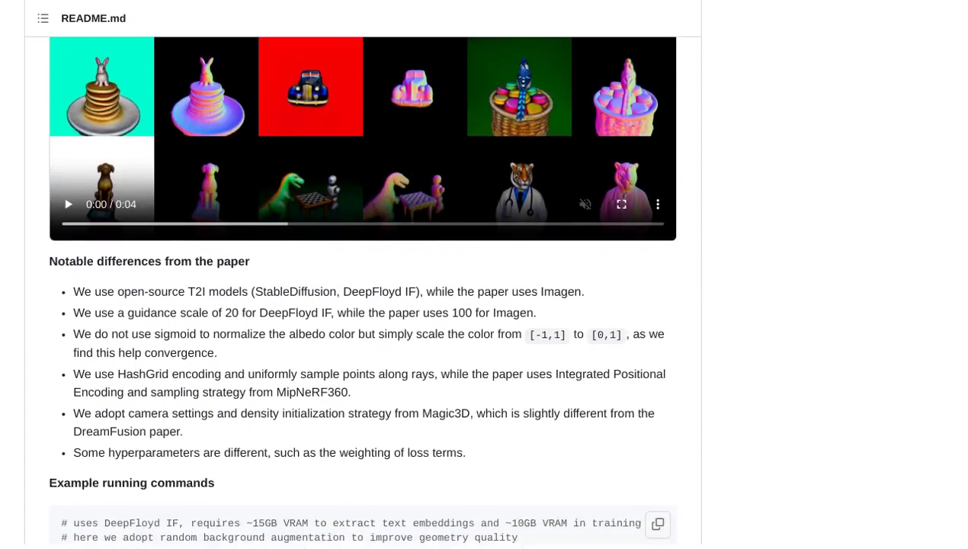
pyautogui.scroll(-3)
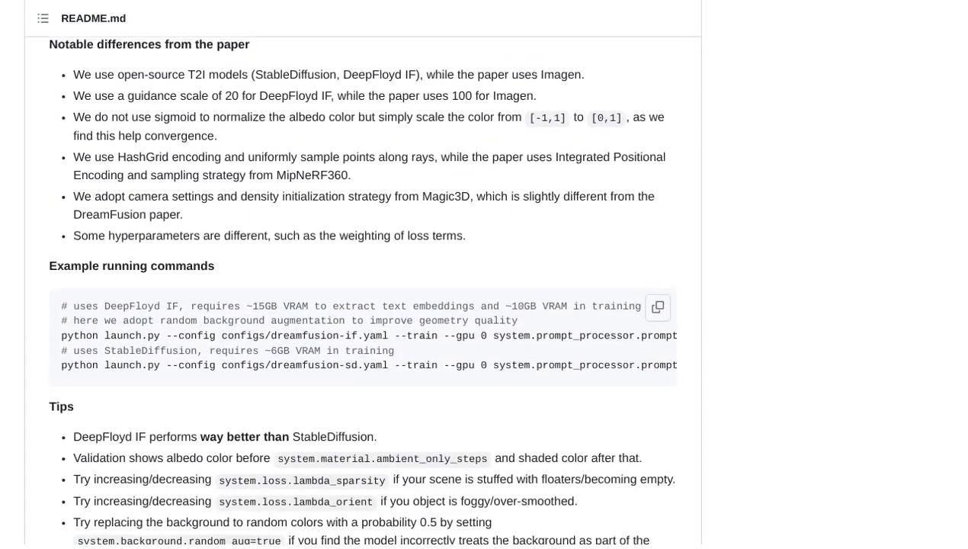
pyautogui.scroll(-3)
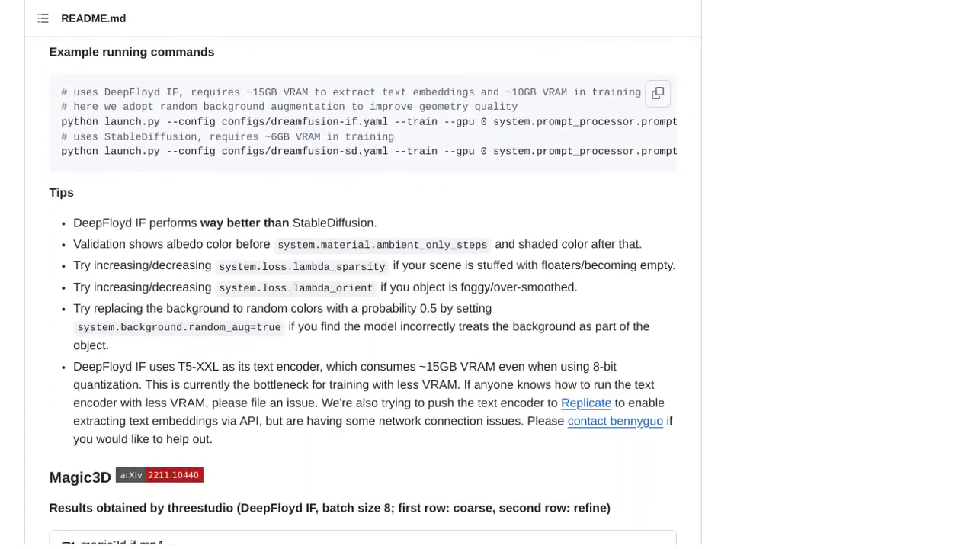
pyautogui.scroll(-3)
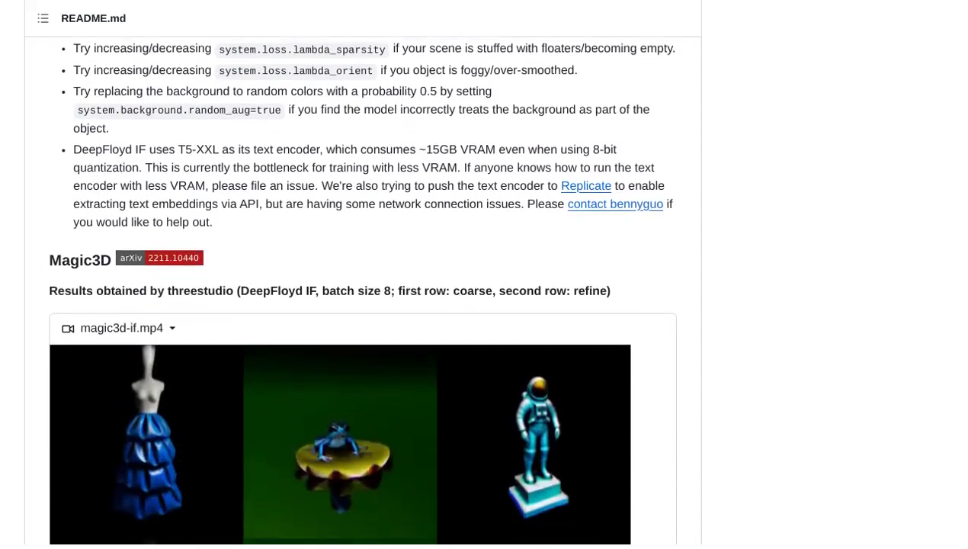
pyautogui.scroll(-3)
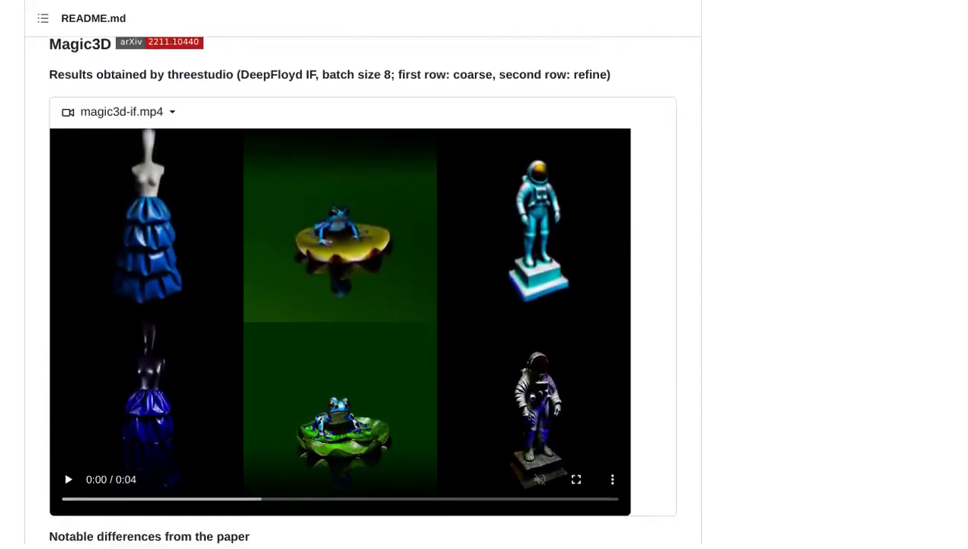
pyautogui.scroll(-3)
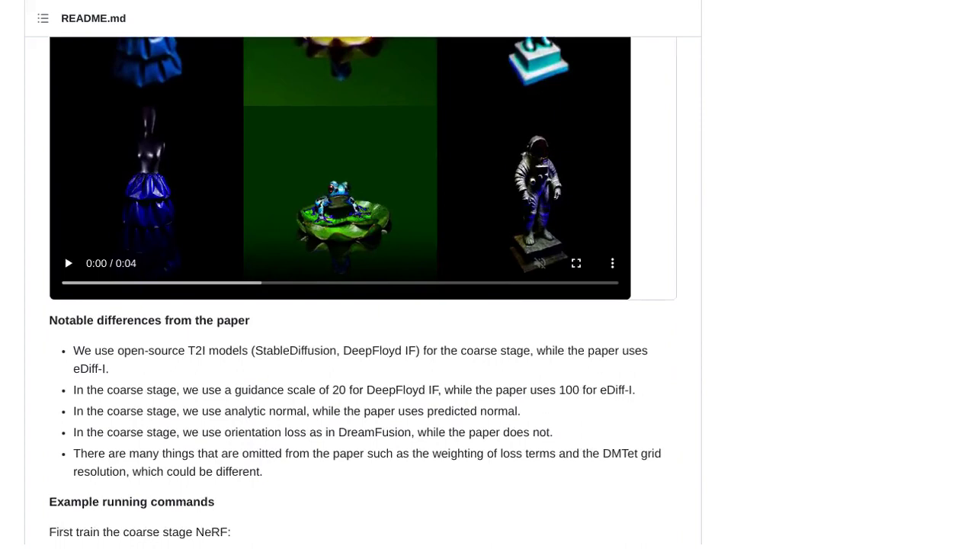
pyautogui.scroll(-3)
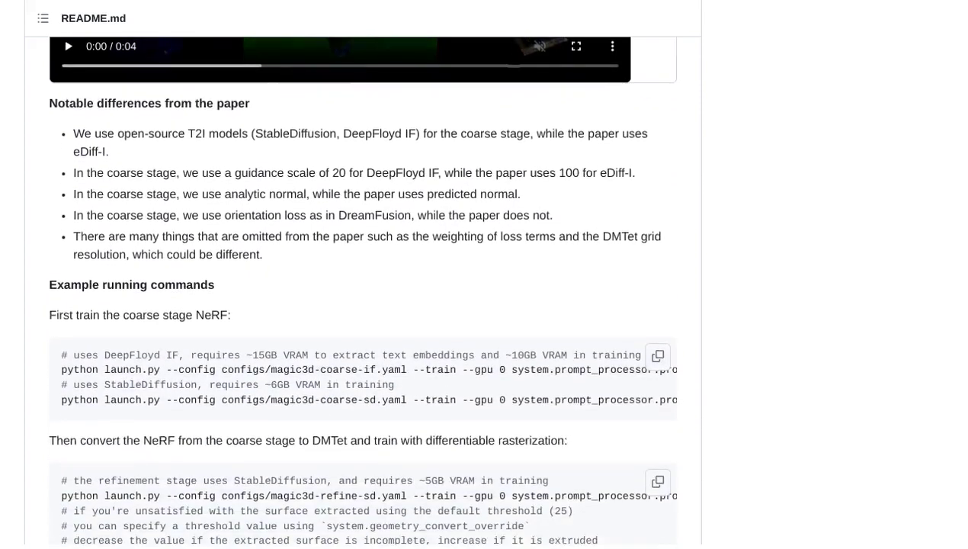
pyautogui.scroll(-3)
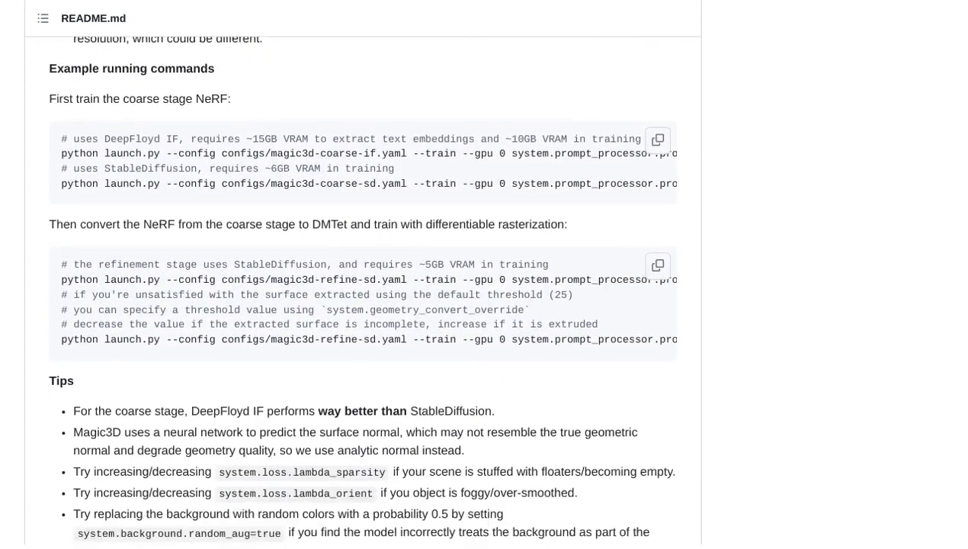
pyautogui.scroll(-3)
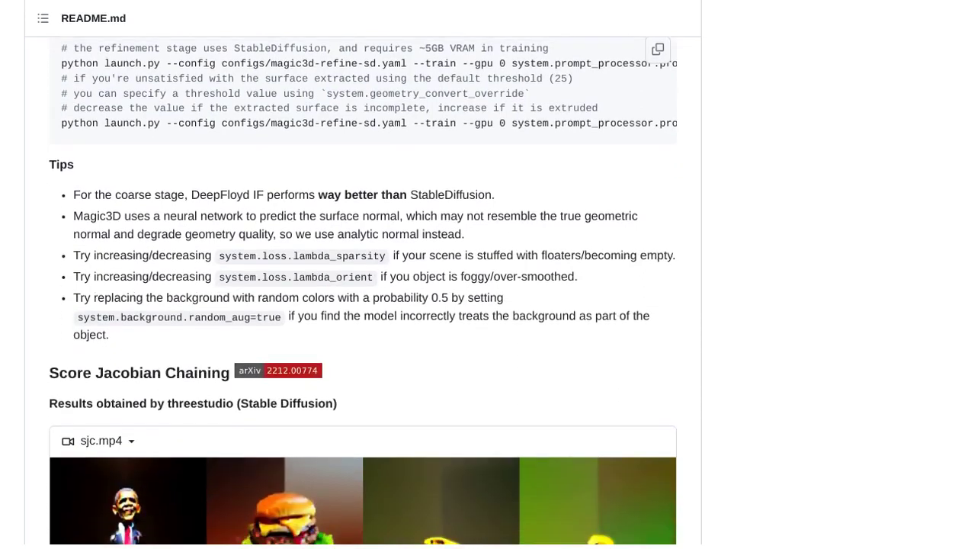
pyautogui.scroll(-3)
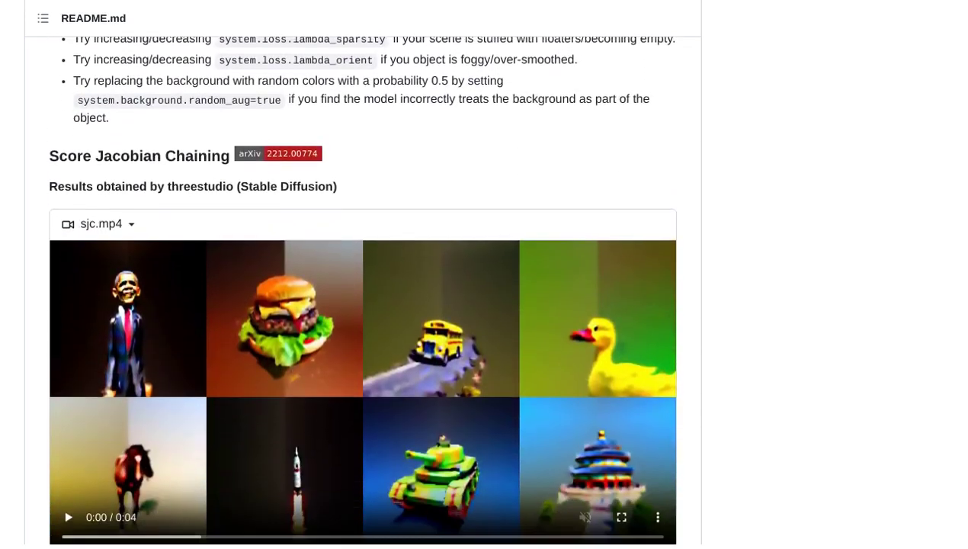
pyautogui.scroll(-3)
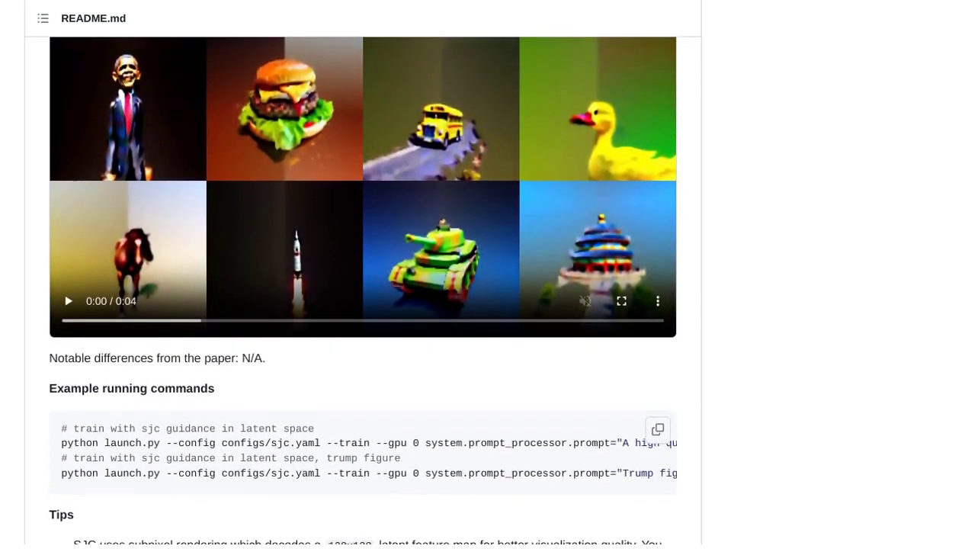
pyautogui.scroll(-3)
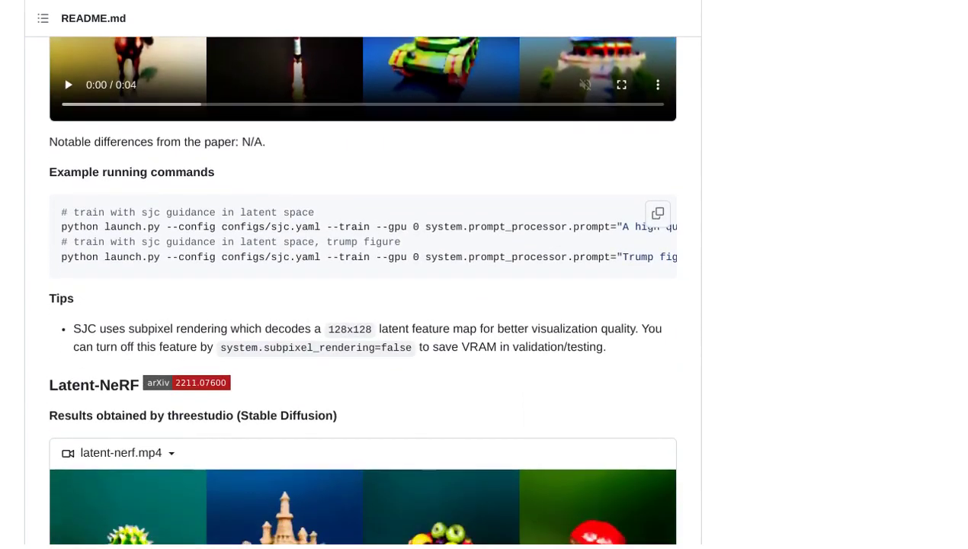
pyautogui.scroll(-3)
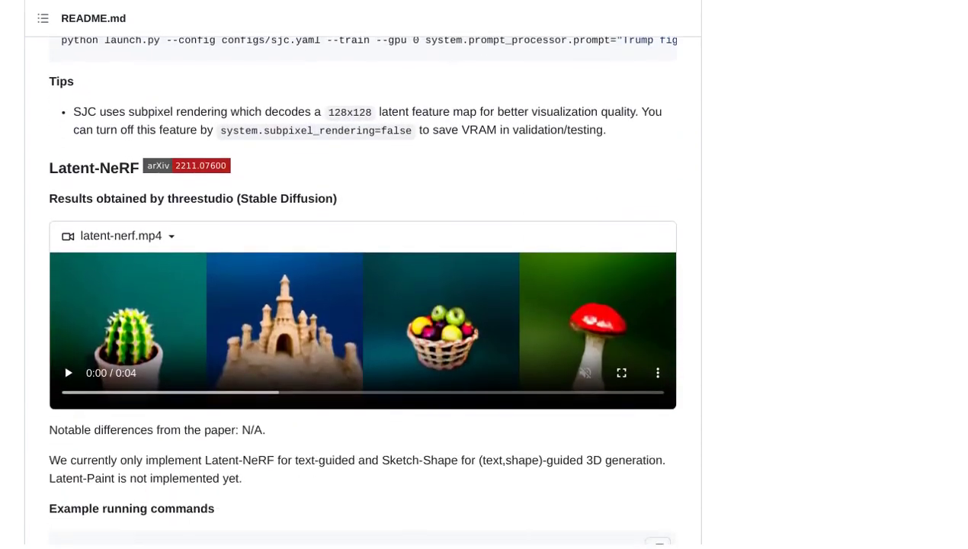
pyautogui.scroll(-3)
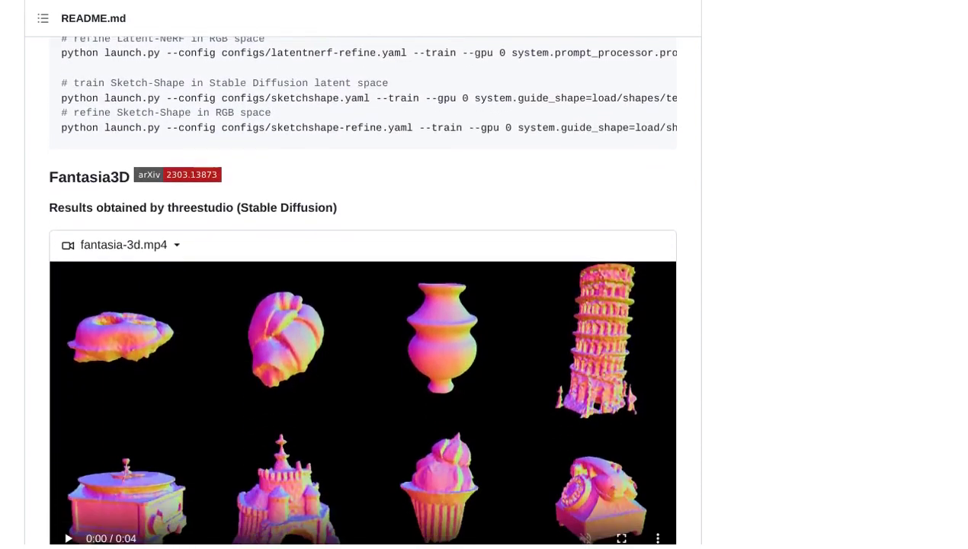
pyautogui.scroll(-3)
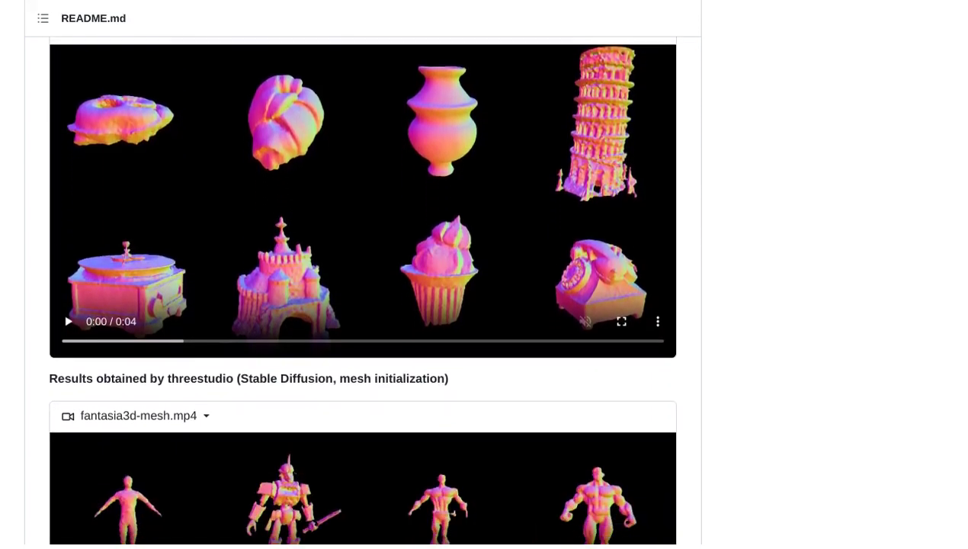
pyautogui.scroll(-3)
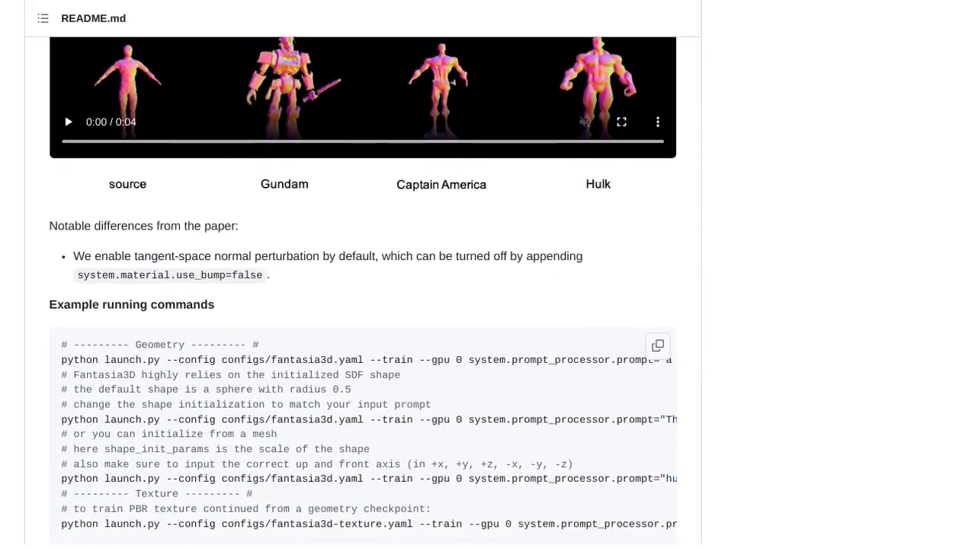
pyautogui.scroll(-3)
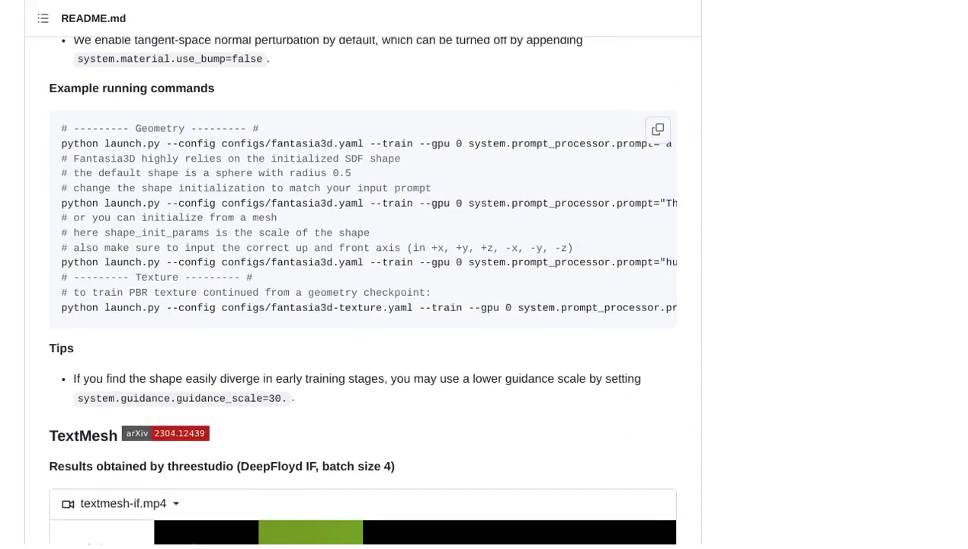
pyautogui.scroll(-3)
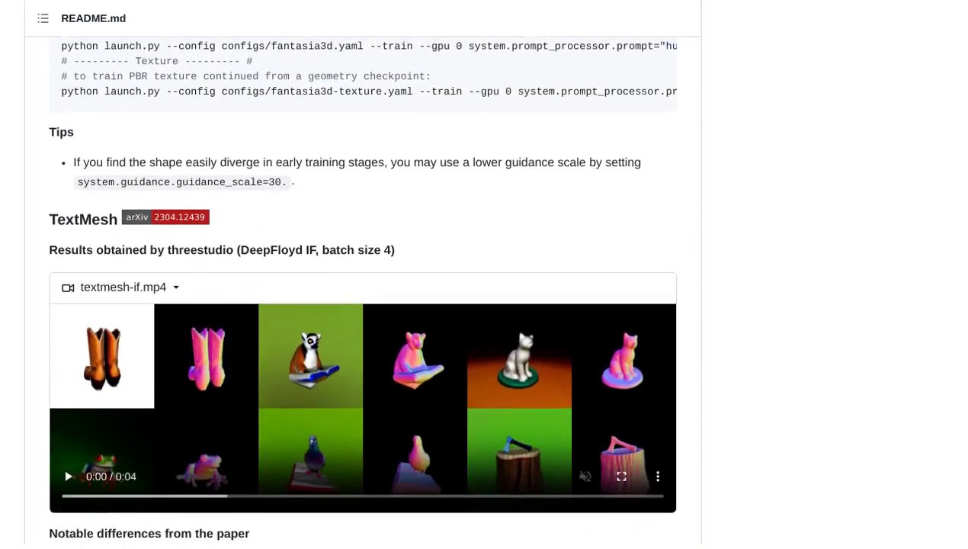
pyautogui.scroll(-3)
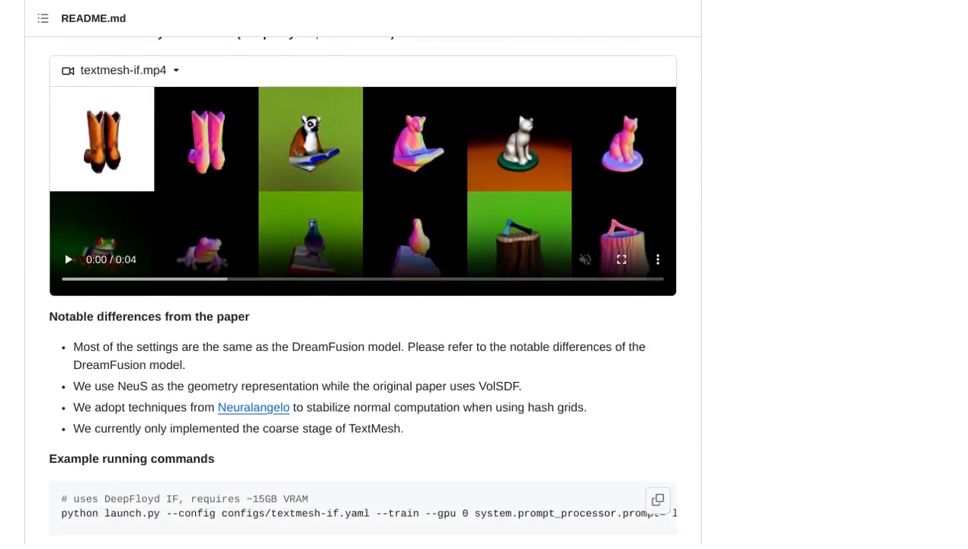
pyautogui.scroll(-3)
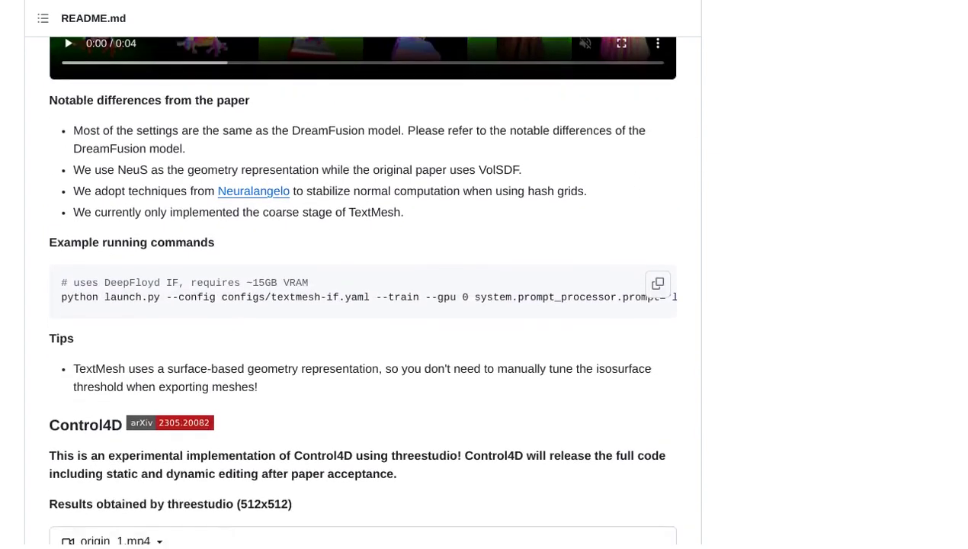
pyautogui.scroll(-3)
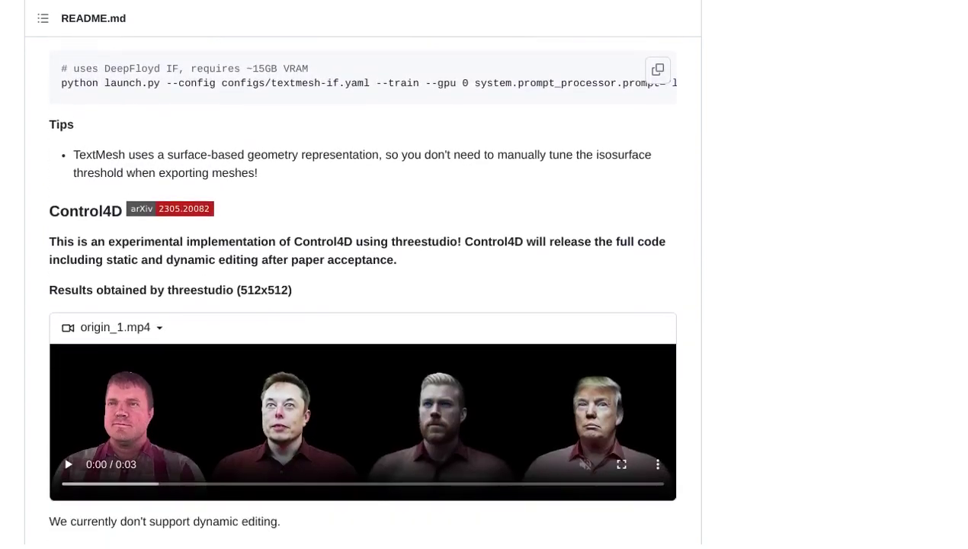
pyautogui.scroll(-3)
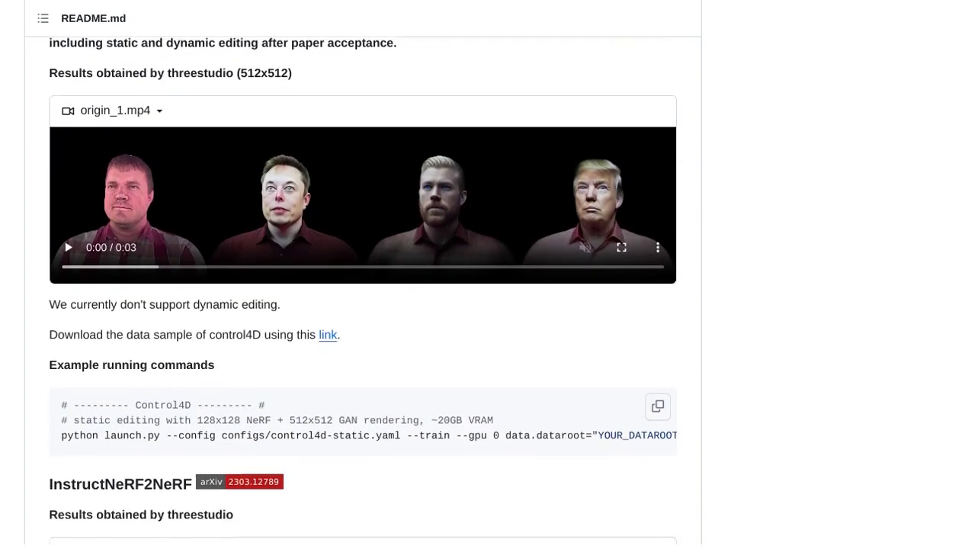
pyautogui.scroll(-3)
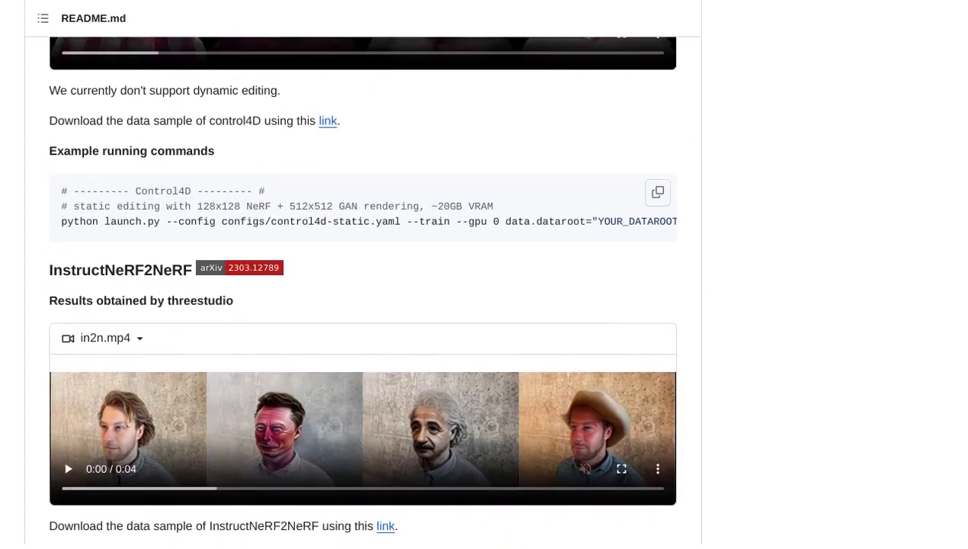
pyautogui.scroll(-3)
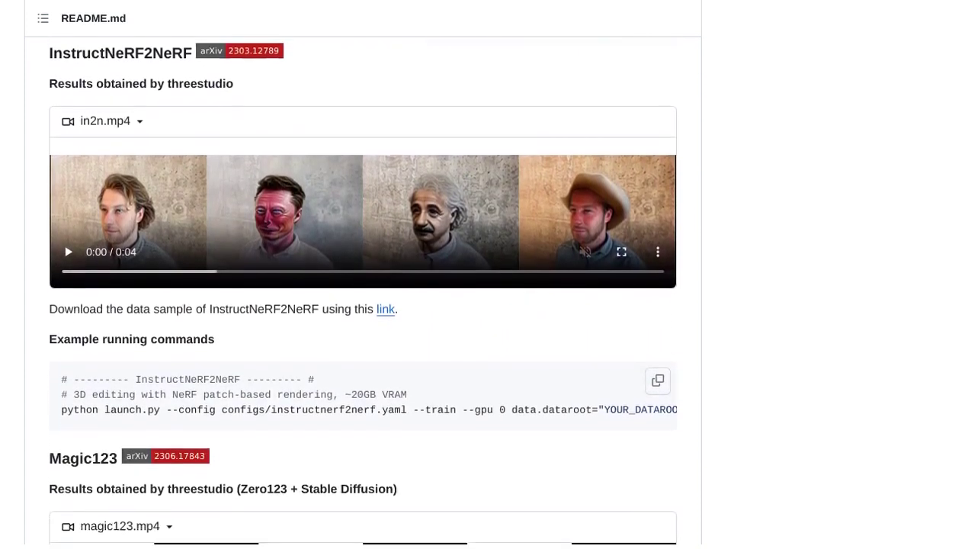
pyautogui.scroll(-3)
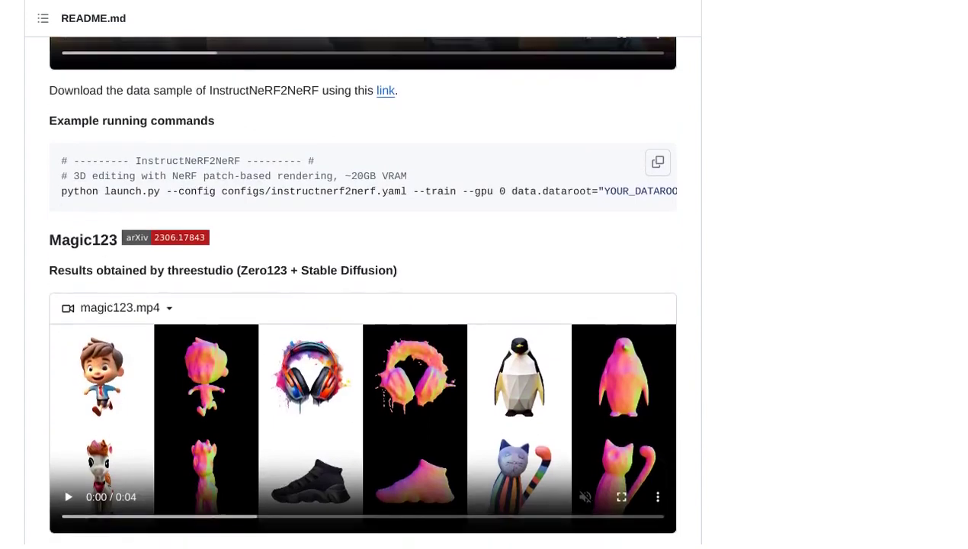
pyautogui.scroll(-3)
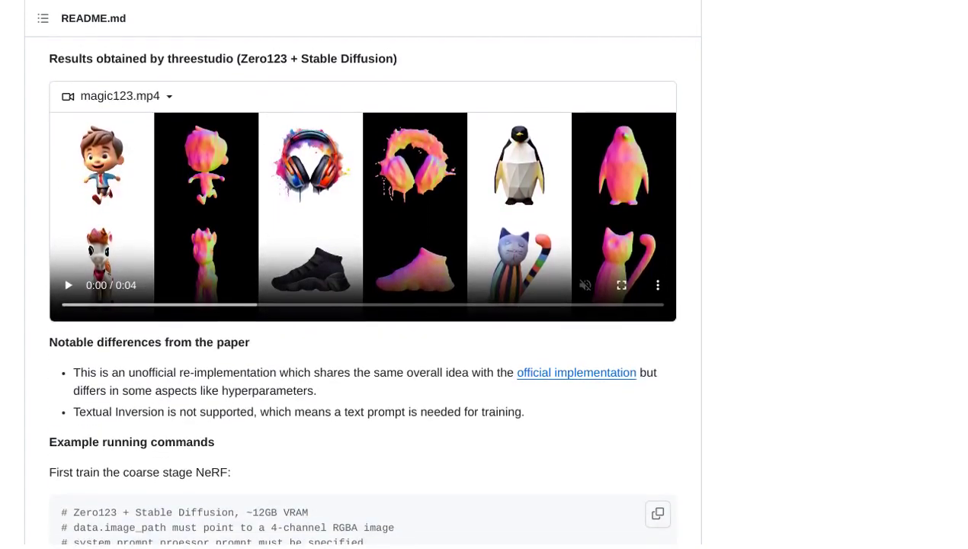
pyautogui.scroll(-3)
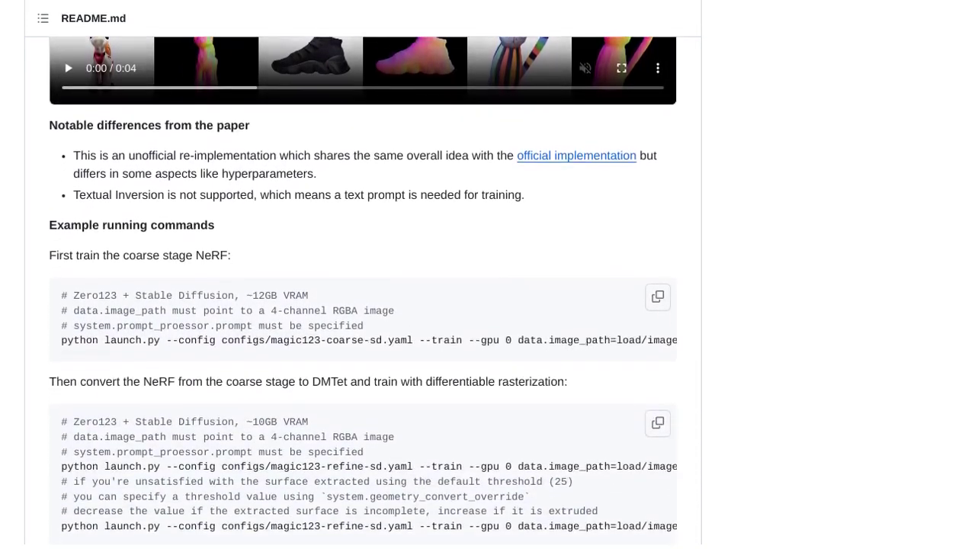
pyautogui.scroll(-3)
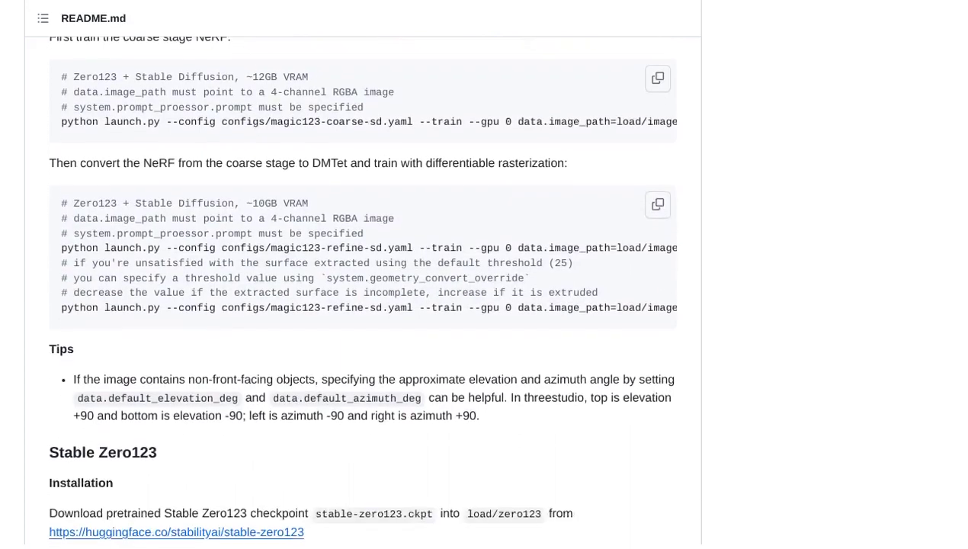
pyautogui.scroll(-3)
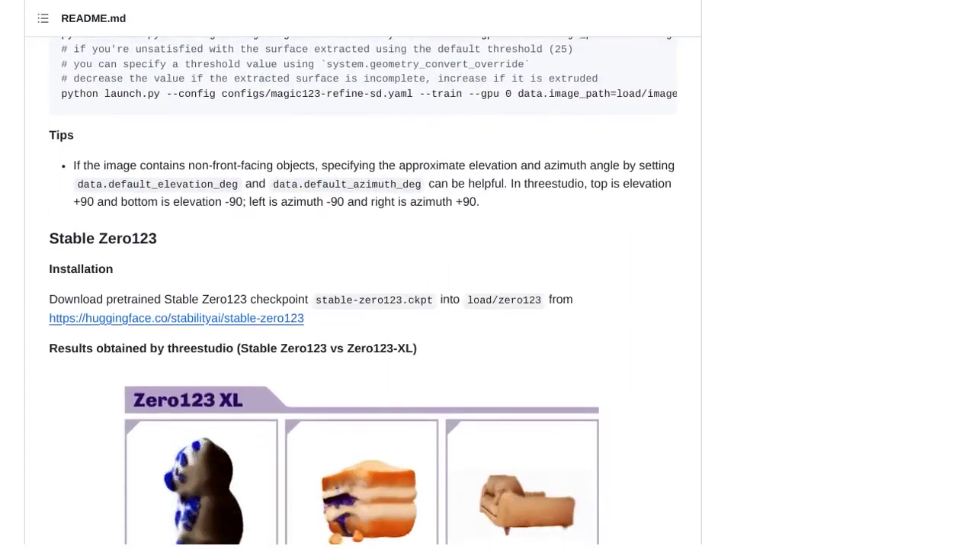
pyautogui.scroll(-3)
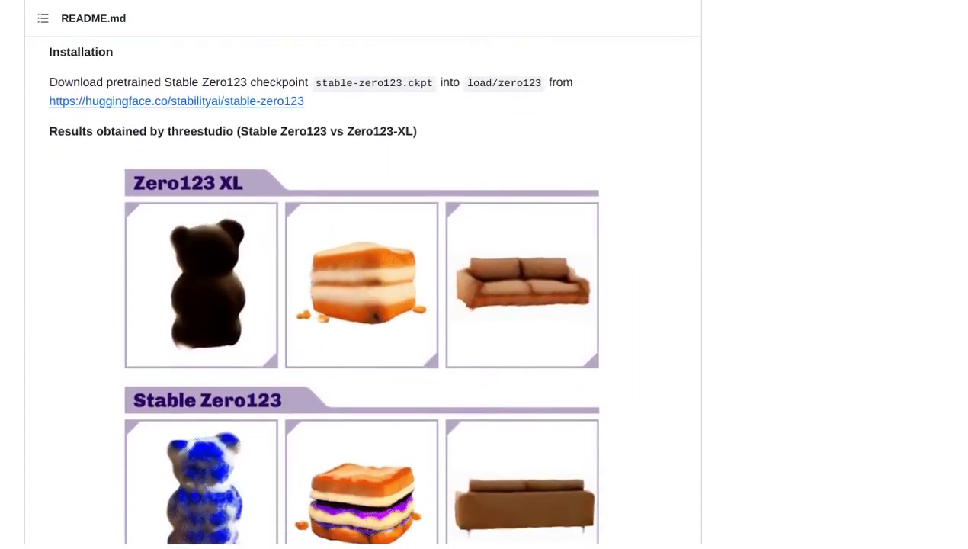
pyautogui.scroll(-3)
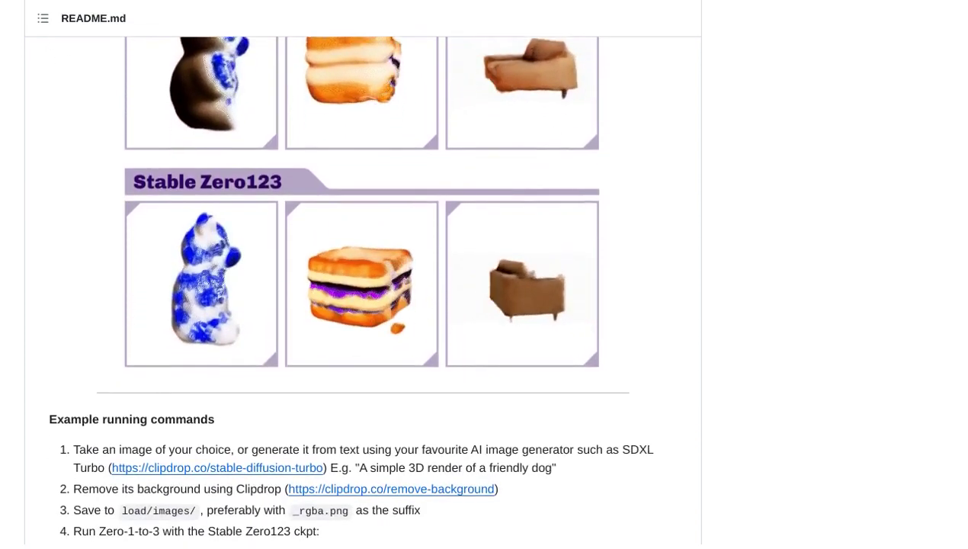
pyautogui.scroll(-3)
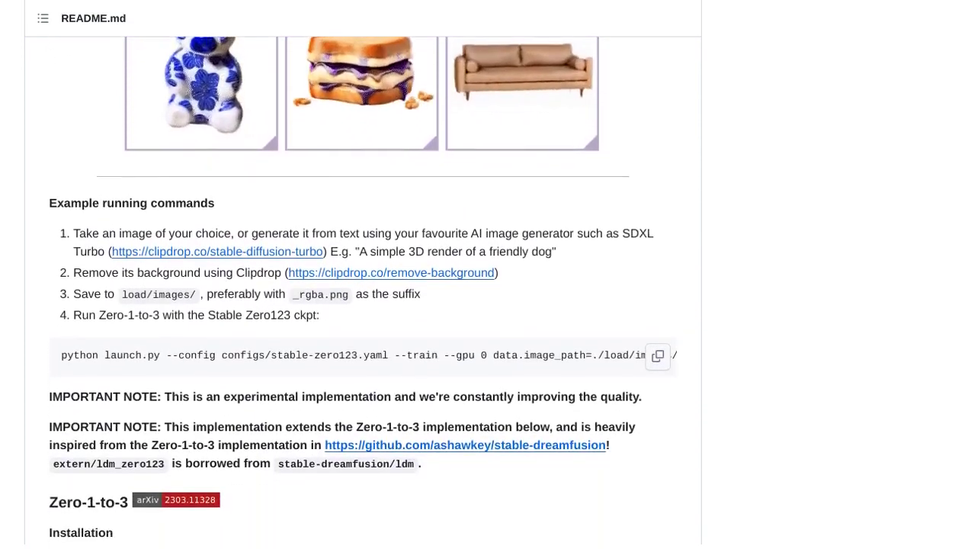
pyautogui.scroll(-3)
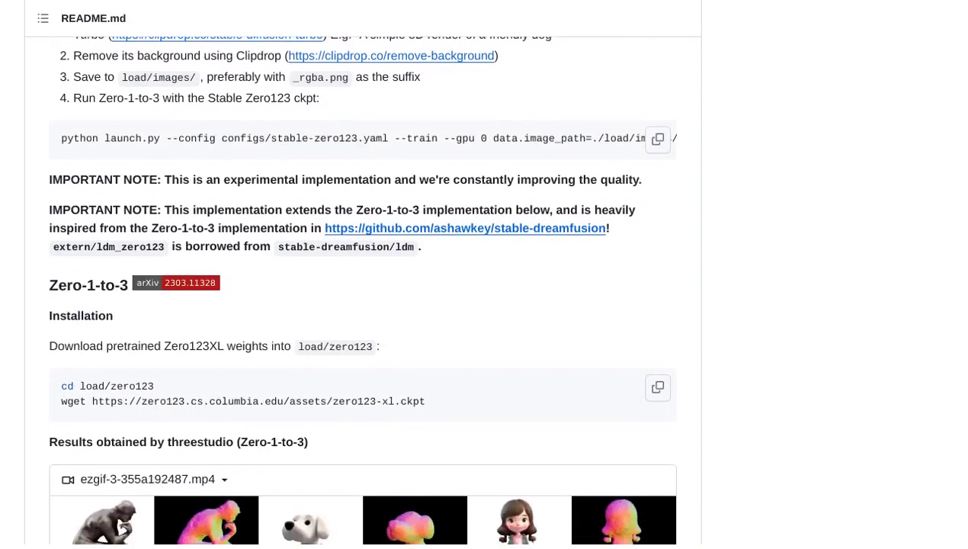
pyautogui.scroll(-3)
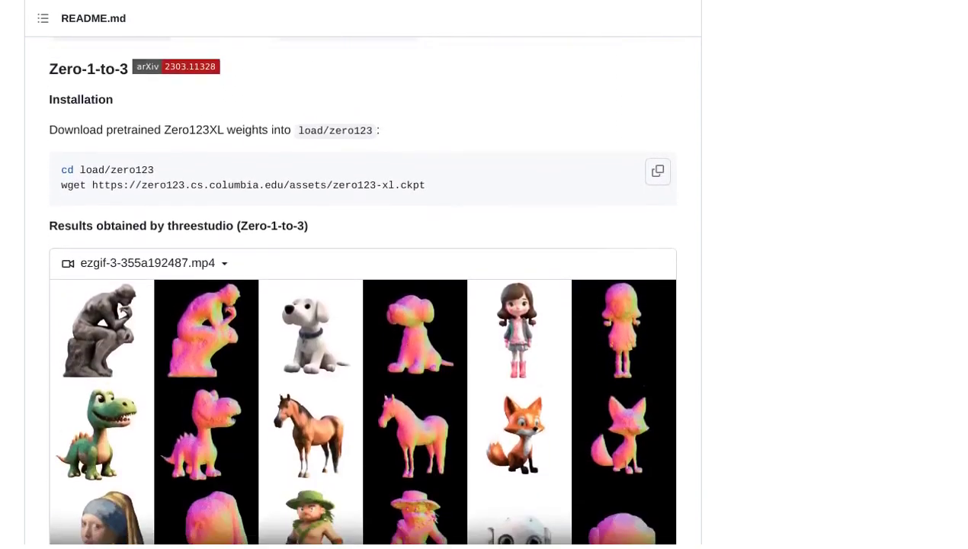
pyautogui.scroll(-3)
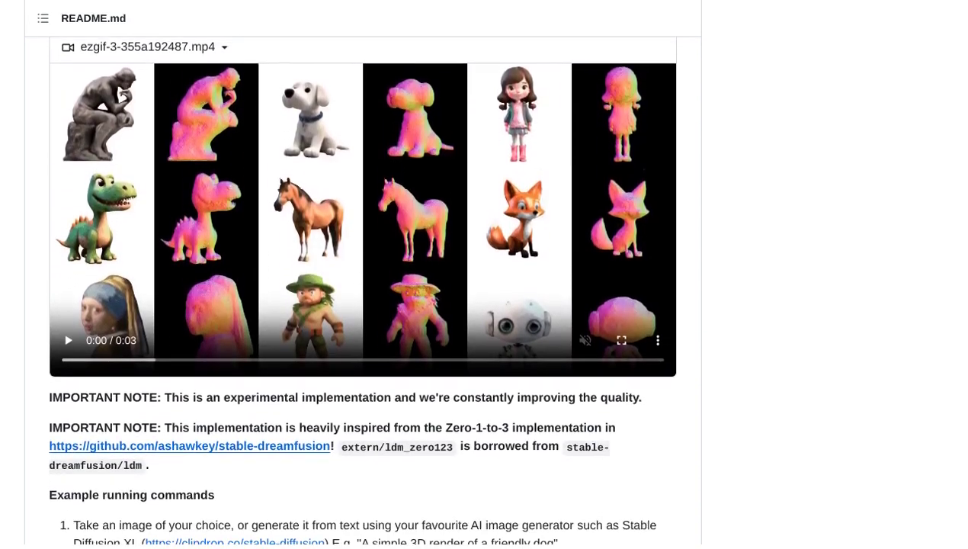
pyautogui.scroll(-3)
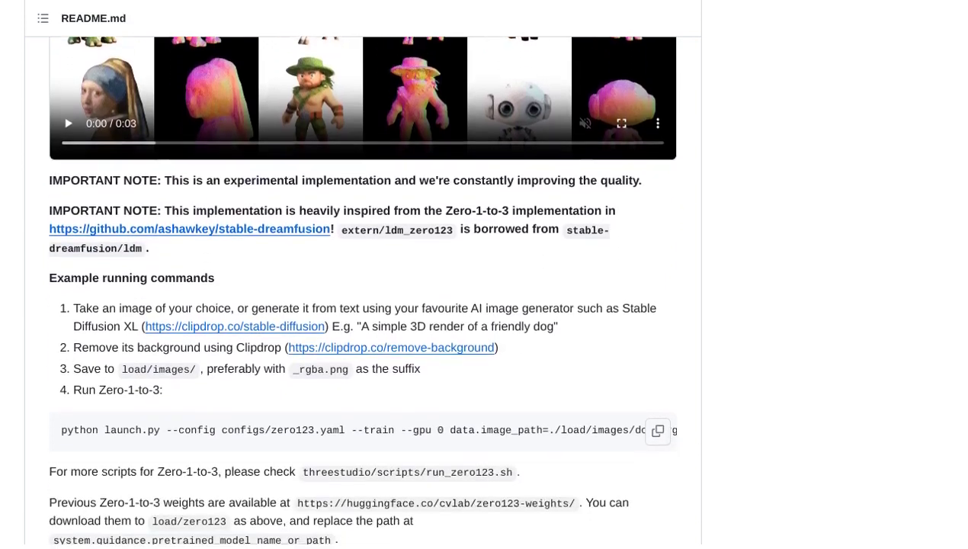
pyautogui.scroll(-3)
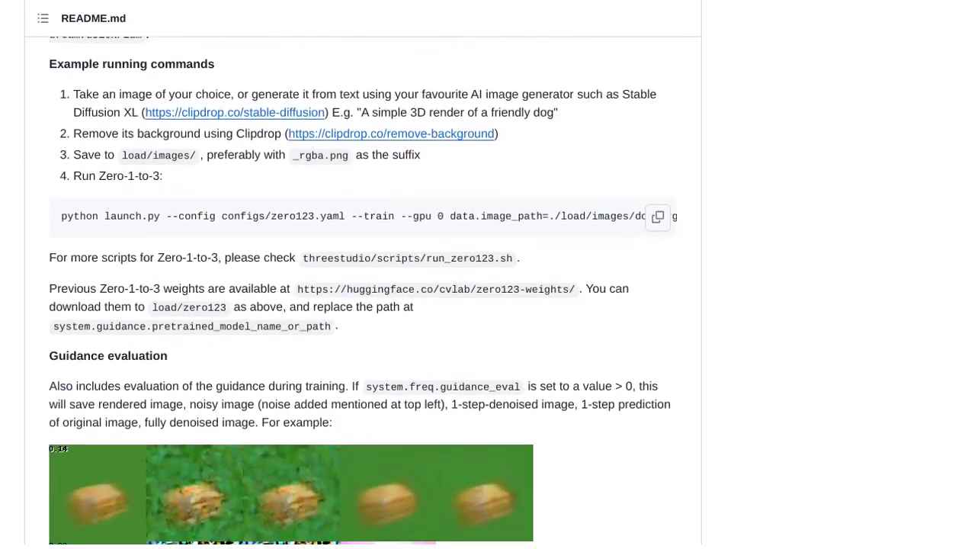
pyautogui.scroll(-3)
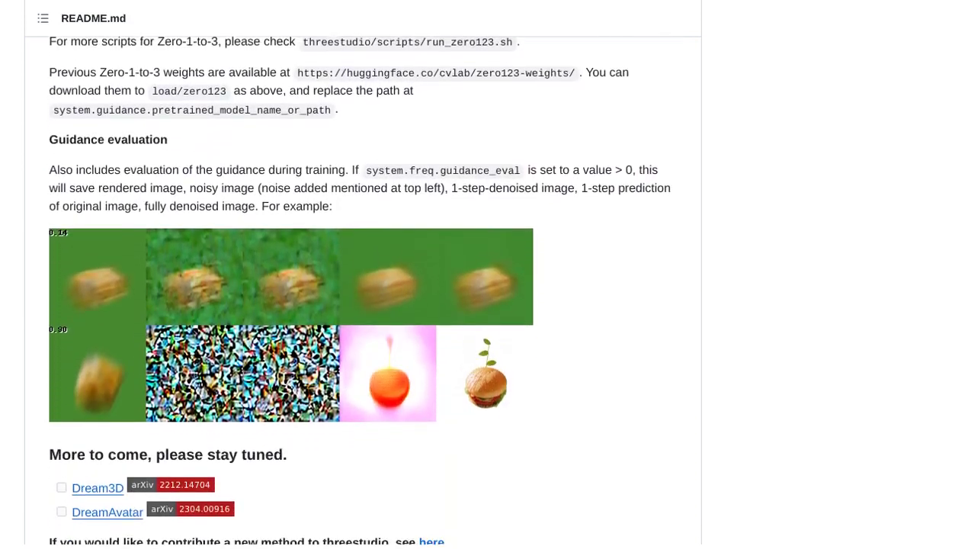
pyautogui.scroll(-3)
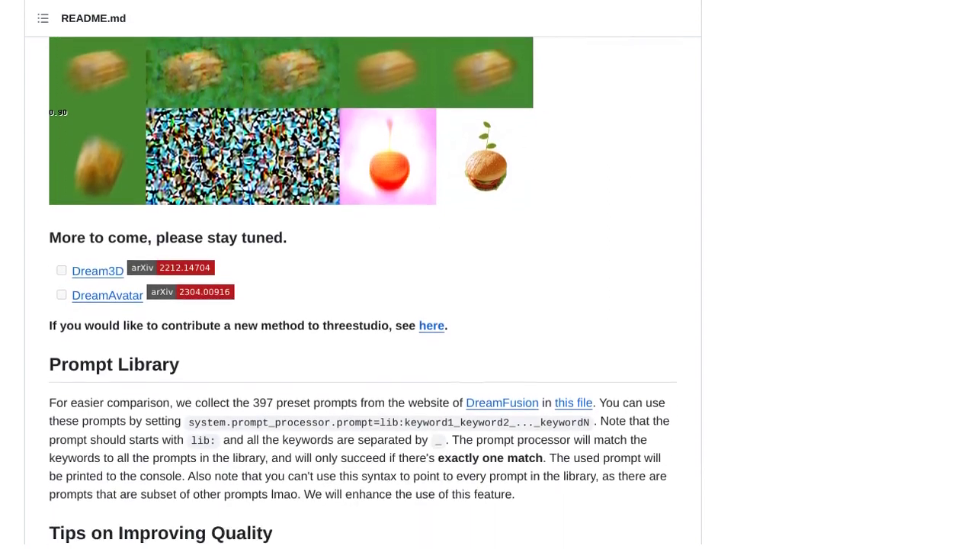
pyautogui.scroll(-3)
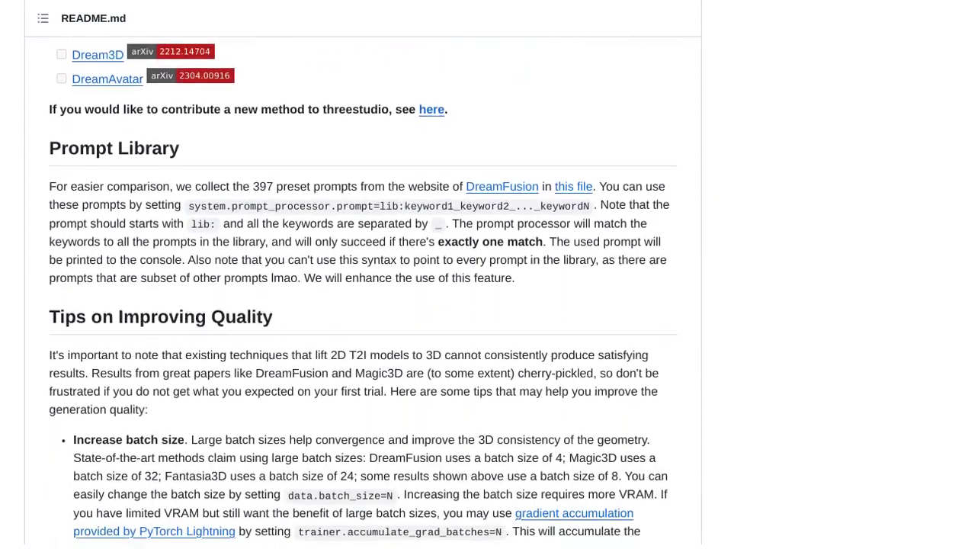
pyautogui.scroll(-3)
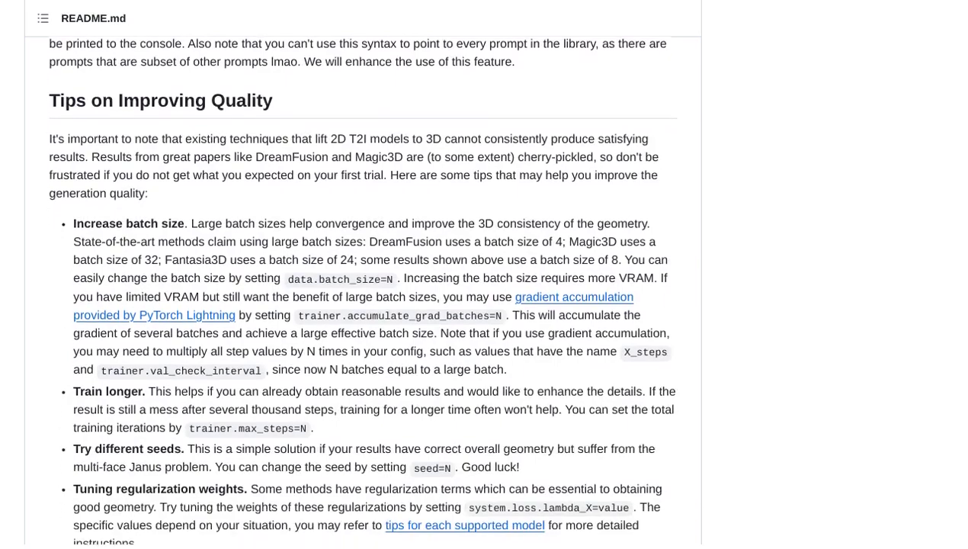
pyautogui.scroll(-3)
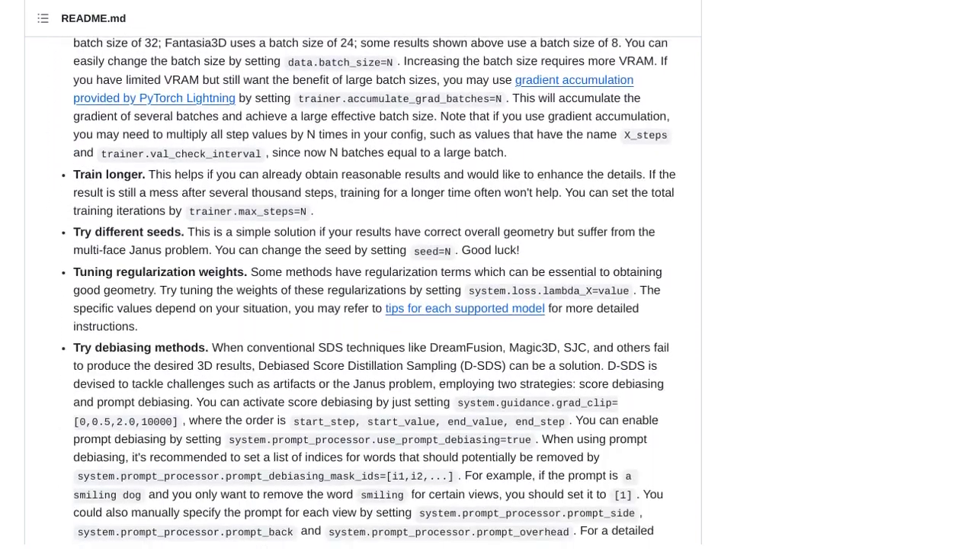
pyautogui.scroll(-3)
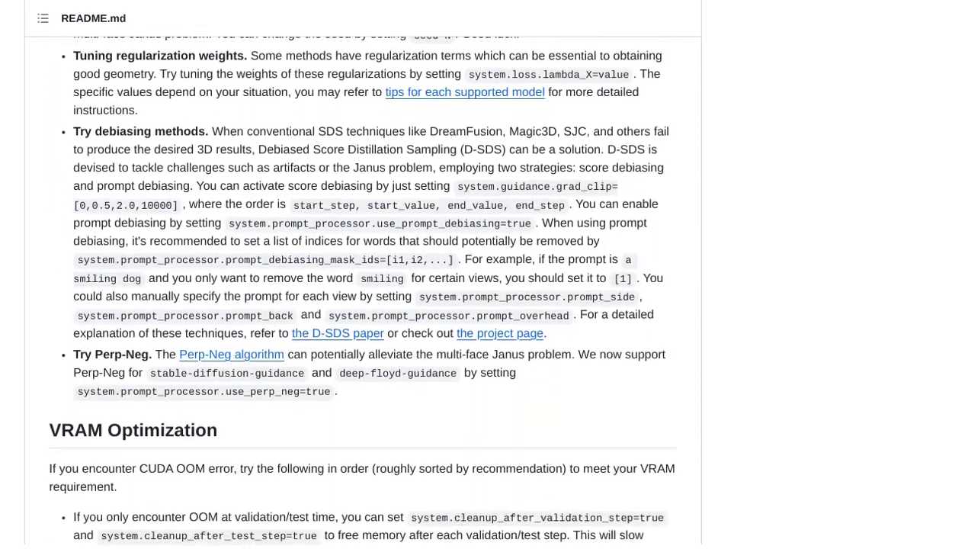
pyautogui.scroll(-3)
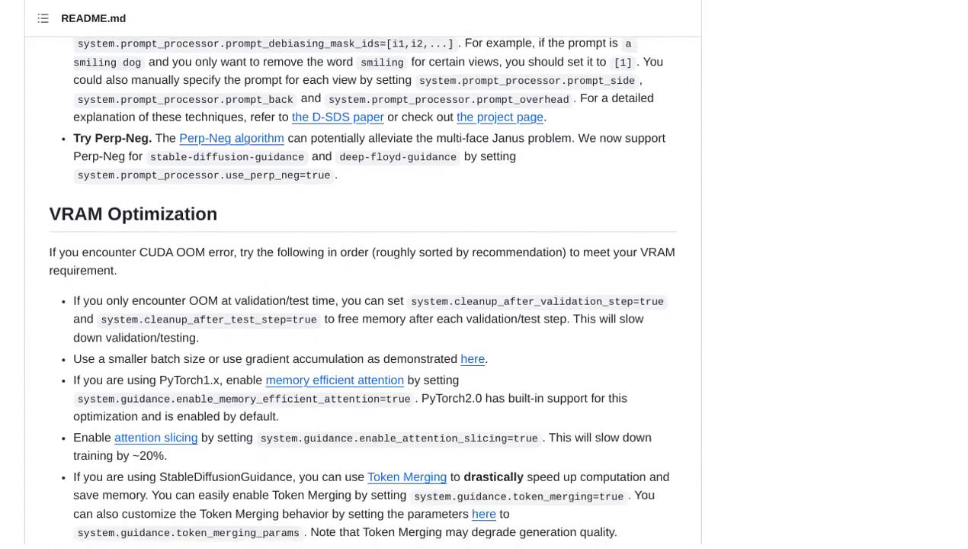
pyautogui.scroll(-3)
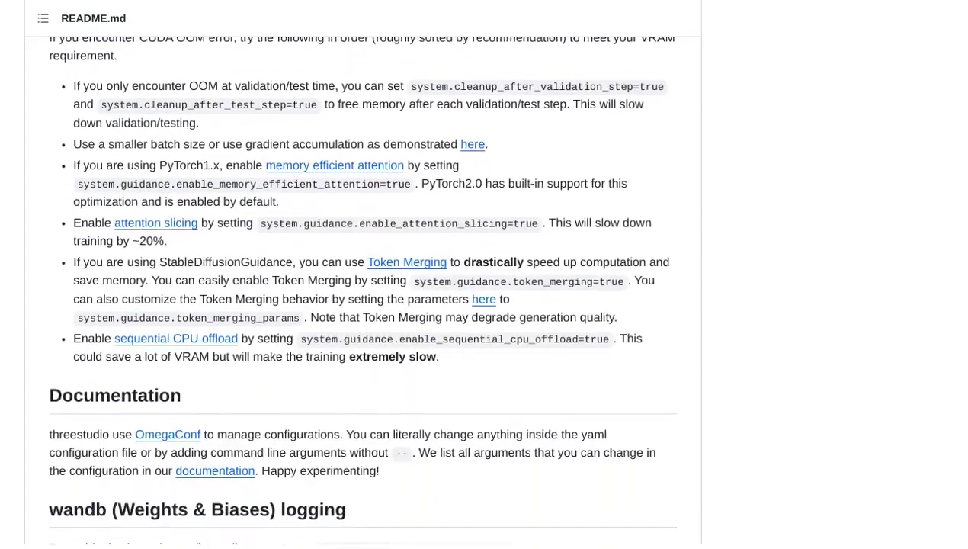
pyautogui.scroll(-3)
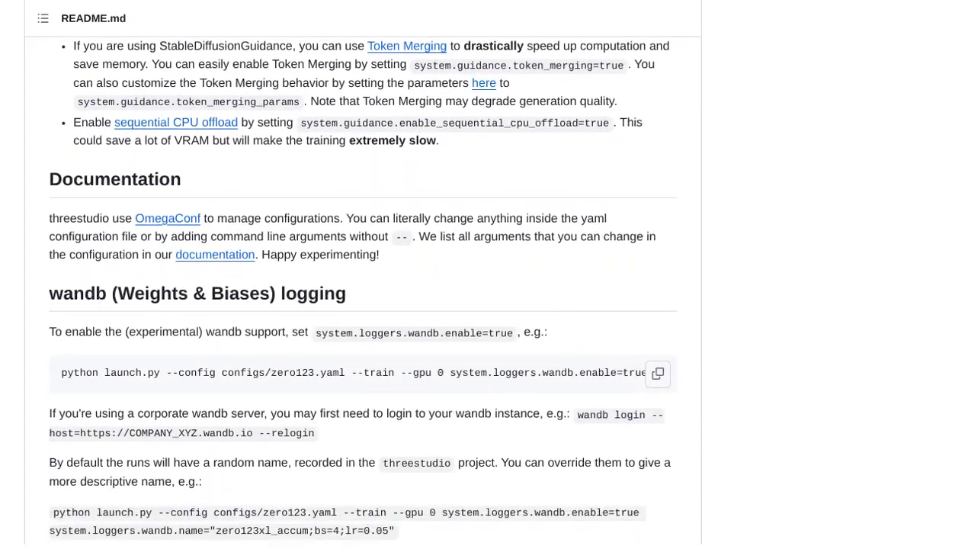